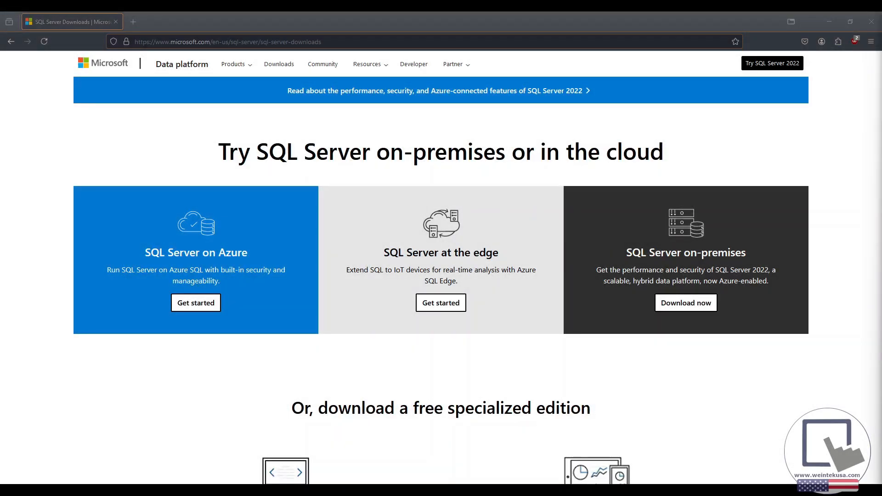
{"action": "mouse_move", "coordinate": [713, 394]}
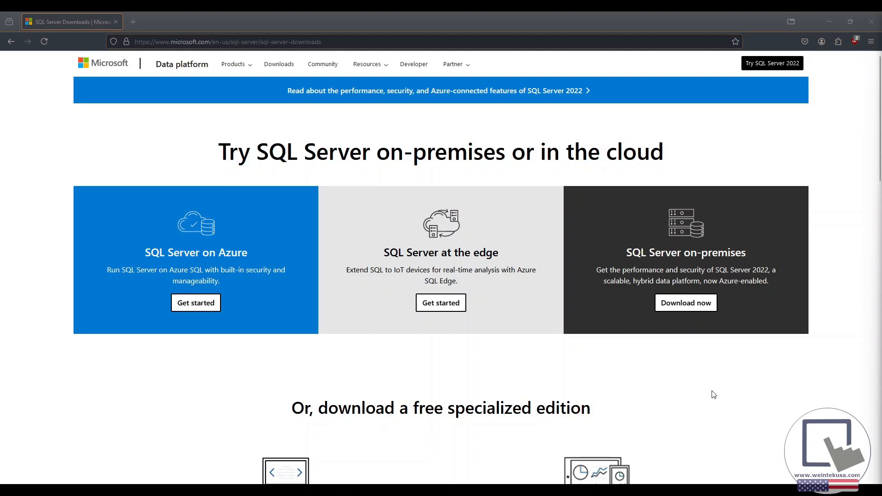
Step: Scroll to the free specialized editions and download SQL Server 2022 Express
{"action": "scroll", "scroll_direction": "down", "scroll_amount": 3}
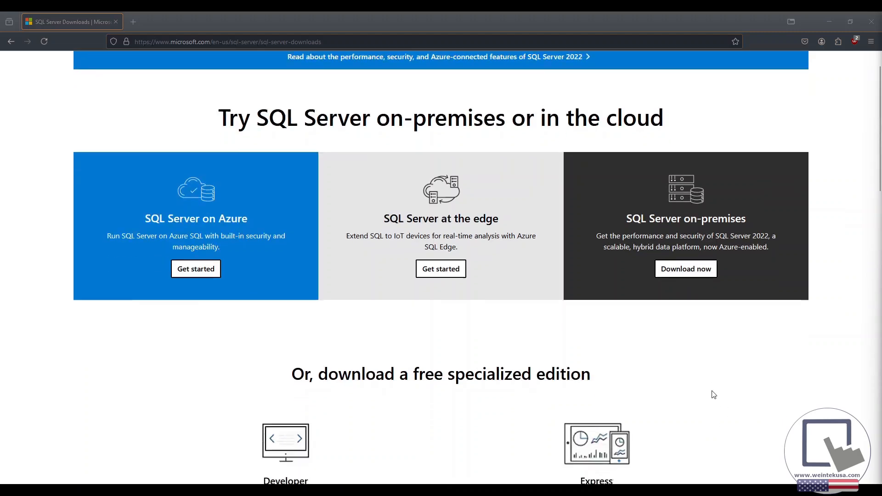
{"action": "scroll", "scroll_direction": "down", "scroll_amount": 3}
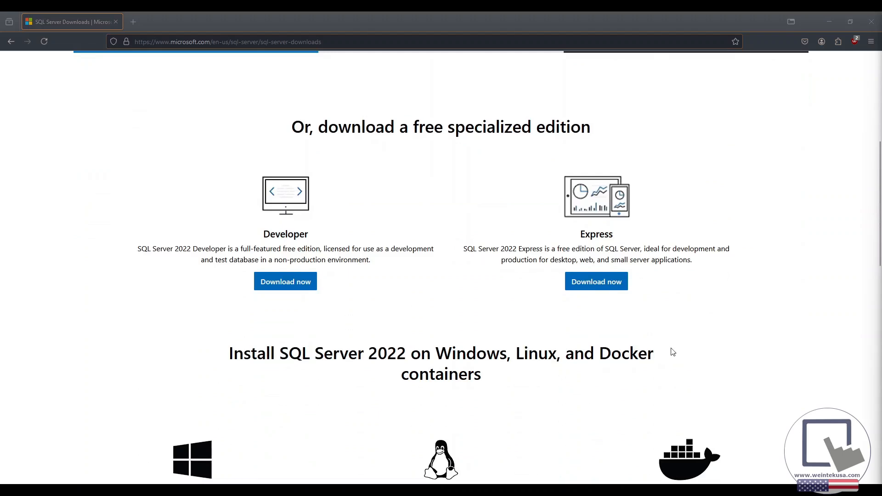
{"action": "mouse_move", "coordinate": [595, 281]}
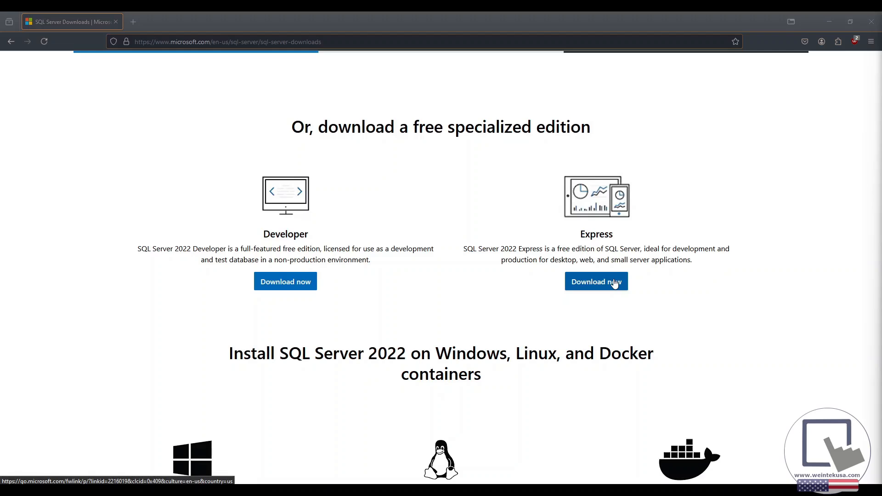
{"action": "mouse_move", "coordinate": [622, 287]}
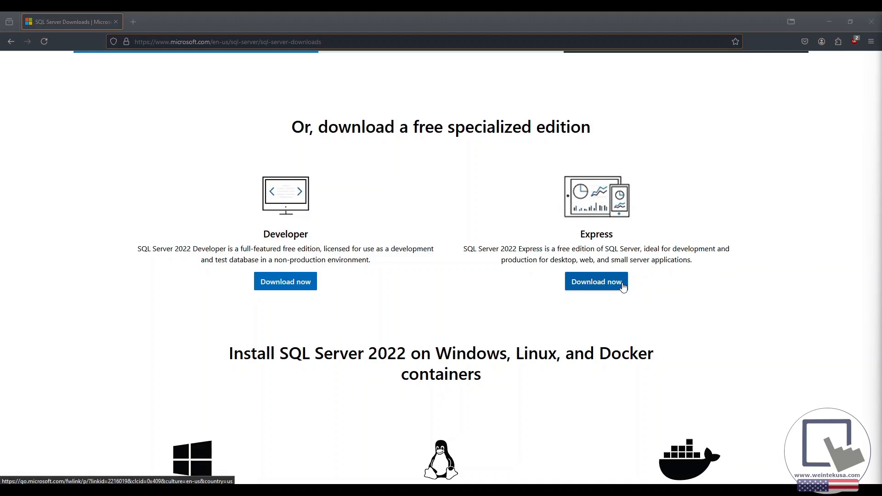
{"action": "left_click", "coordinate": [595, 281]}
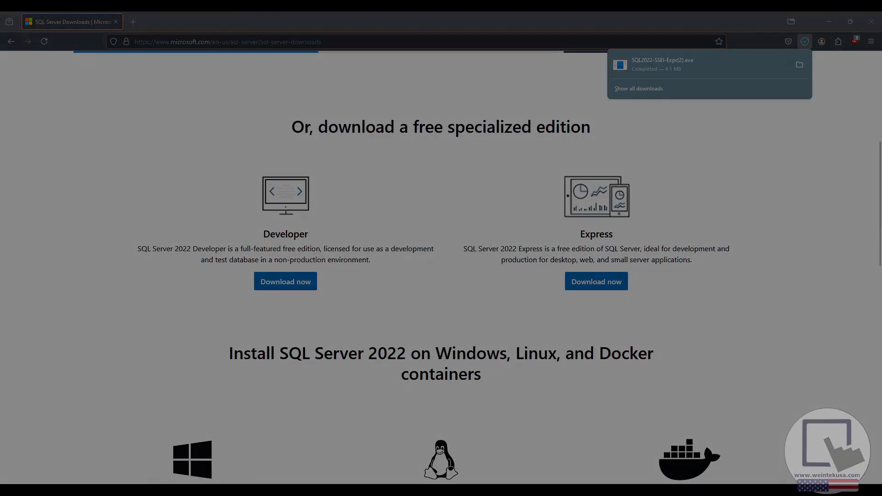
Step: Run the downloaded Express installer as a Custom install with media location C:\SQL2022
{"action": "left_click", "coordinate": [798, 64]}
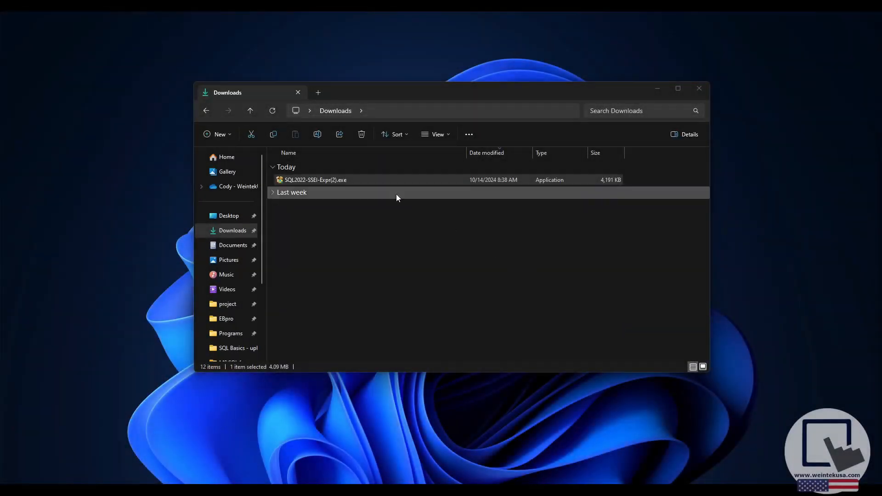
{"action": "mouse_move", "coordinate": [337, 181]}
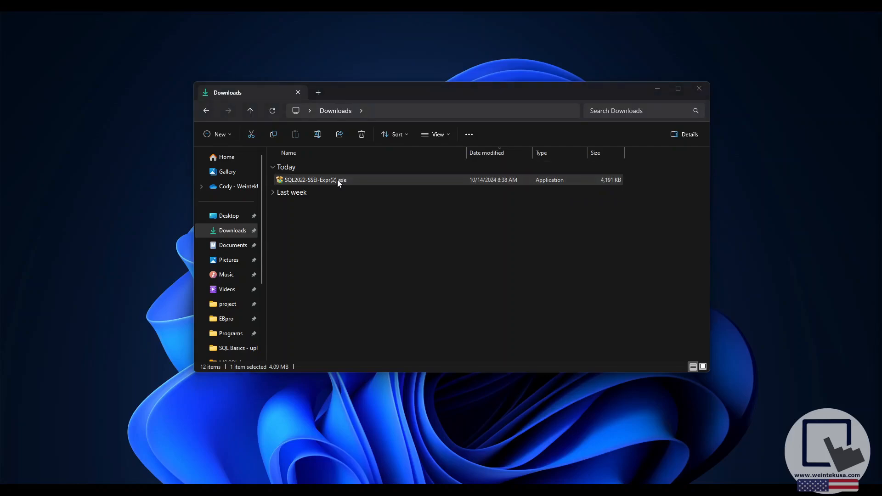
{"action": "double_click", "coordinate": [314, 180]}
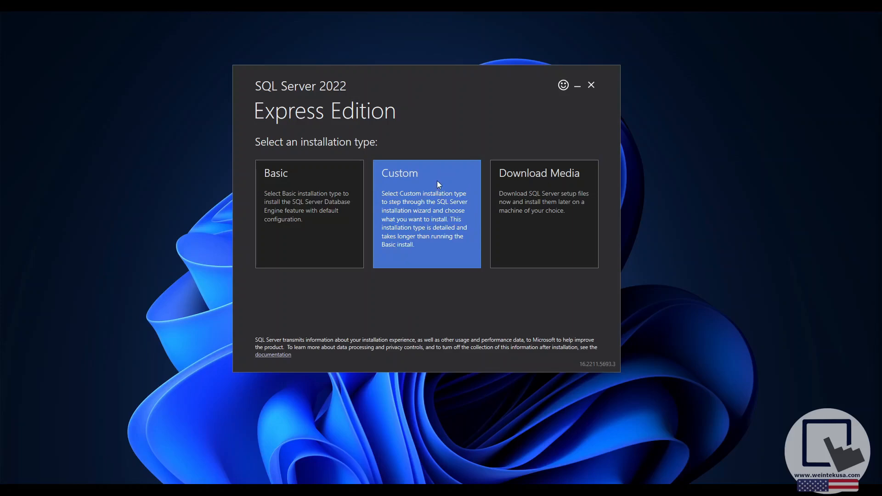
{"action": "left_click", "coordinate": [543, 214]}
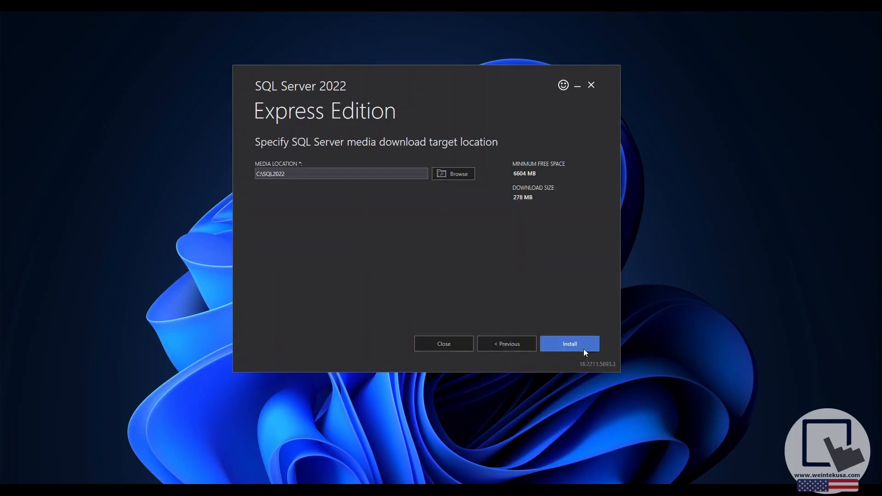
{"action": "mouse_move", "coordinate": [587, 350]}
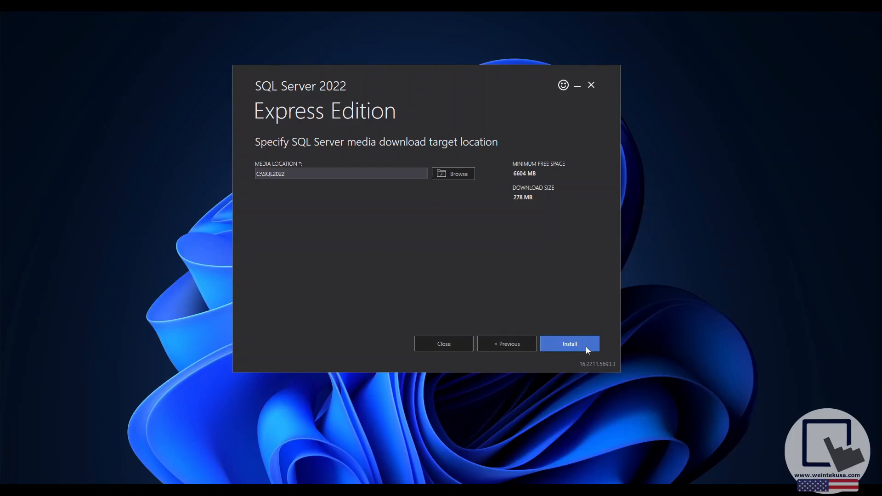
{"action": "left_click", "coordinate": [568, 344]}
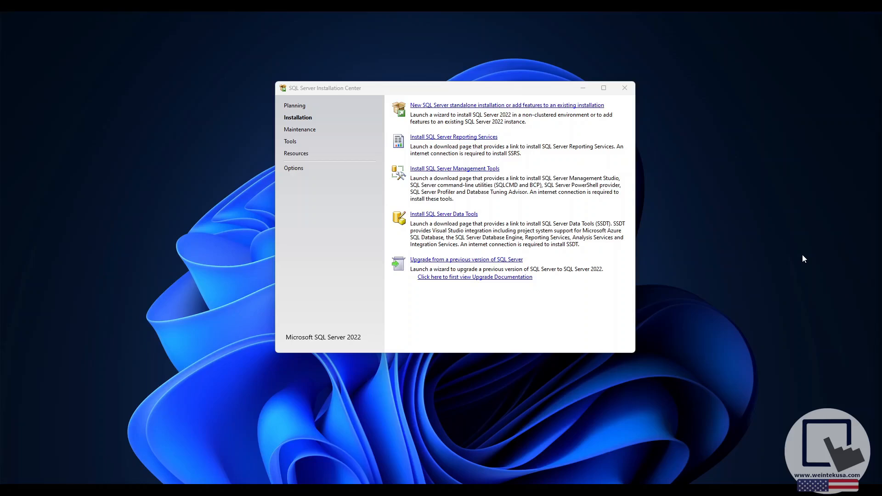
{"action": "mouse_move", "coordinate": [597, 110]}
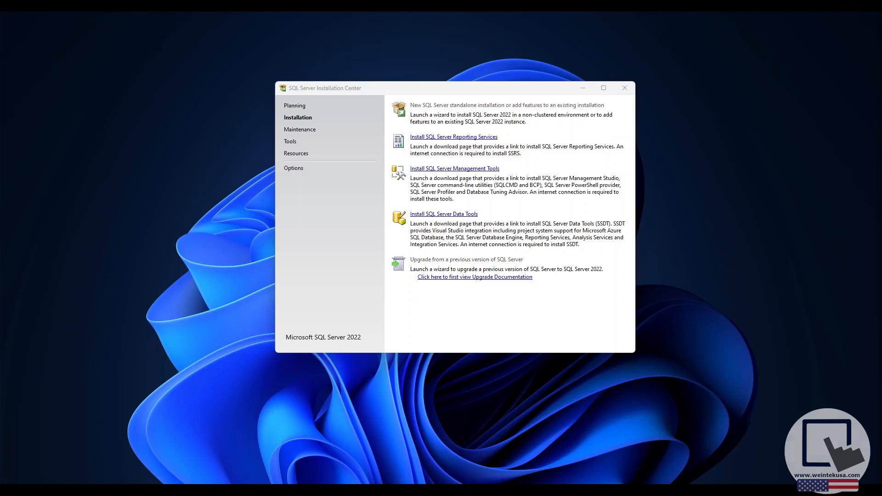
Step: Start a new standalone installation and pass the install rules after reviewing the firewall warning
{"action": "left_click", "coordinate": [505, 105]}
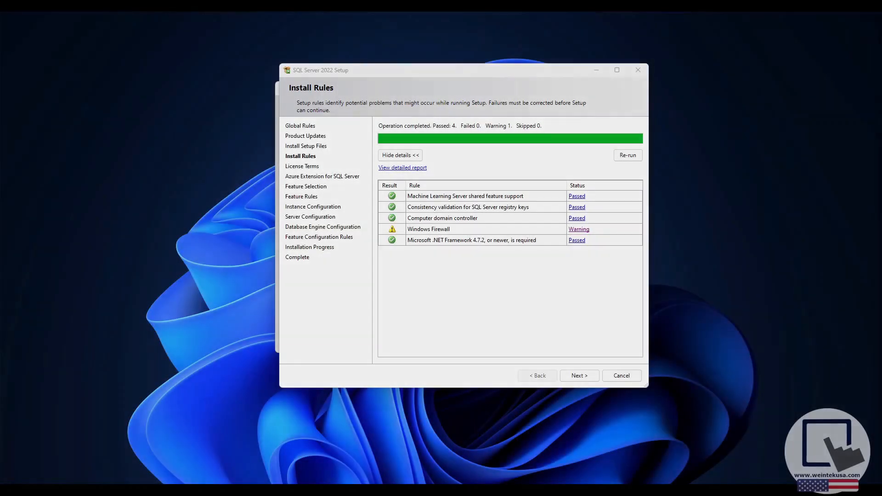
{"action": "mouse_move", "coordinate": [370, 215]}
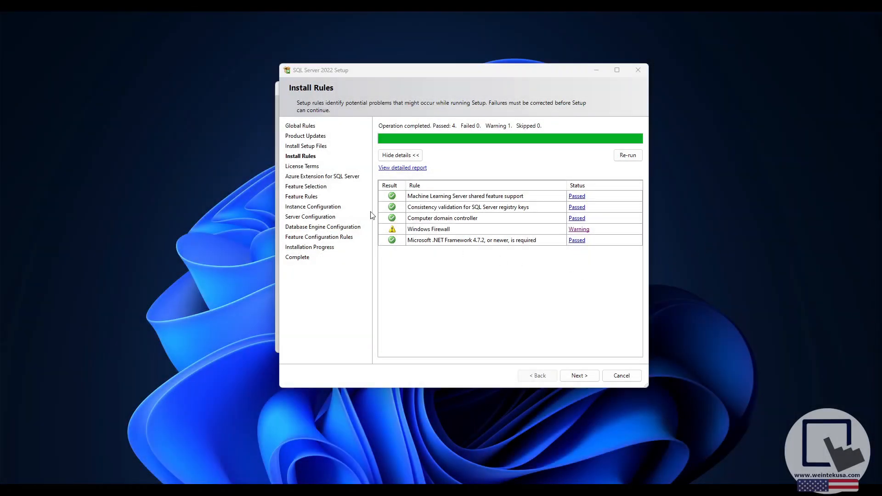
{"action": "mouse_move", "coordinate": [580, 229]}
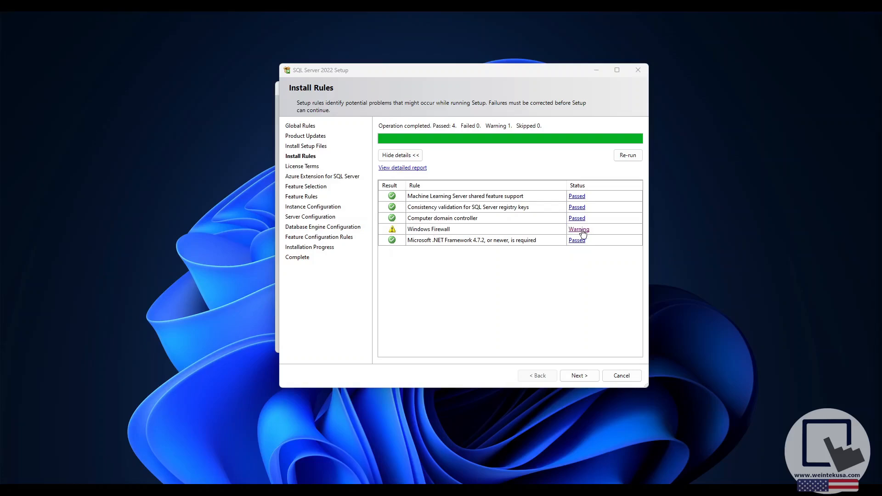
{"action": "left_click", "coordinate": [578, 229]}
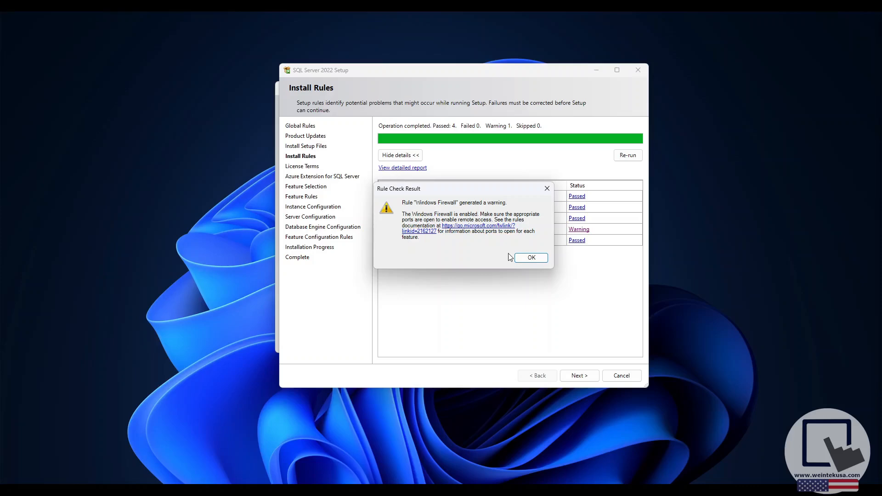
{"action": "left_click", "coordinate": [530, 257]}
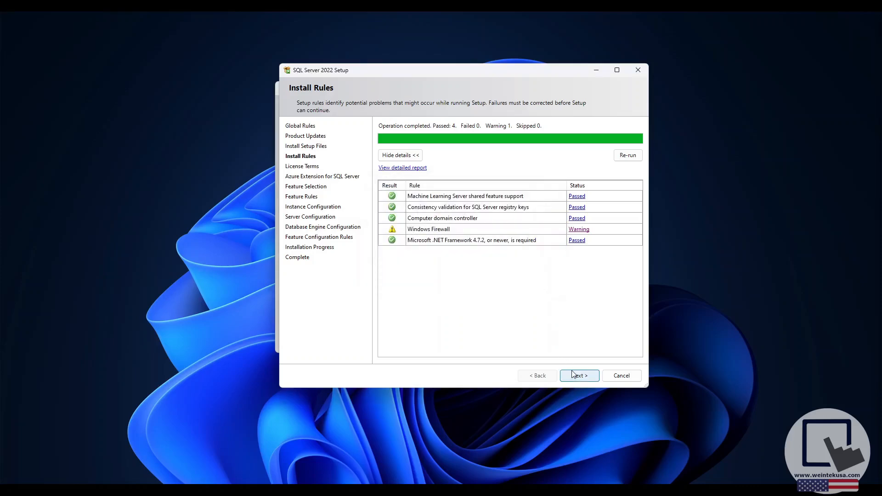
{"action": "left_click", "coordinate": [579, 375]}
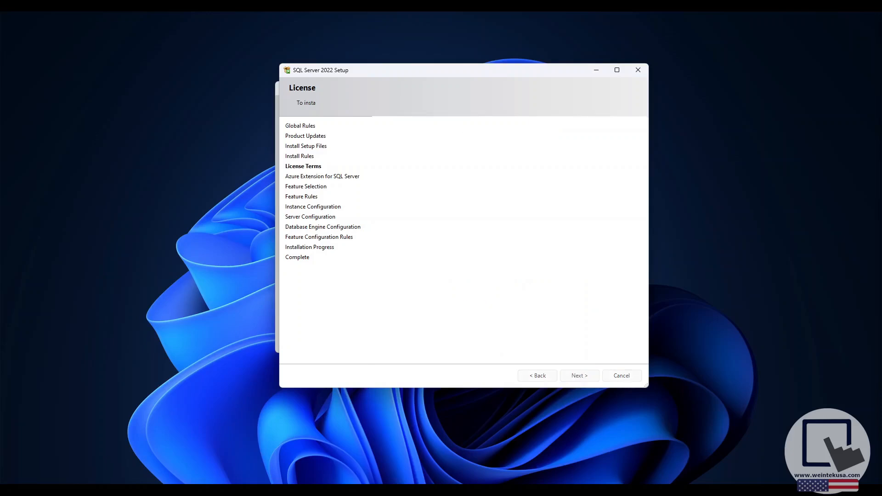
Step: Accept the license terms and skip the Azure extension to reach Feature Selection
{"action": "left_click", "coordinate": [578, 375]}
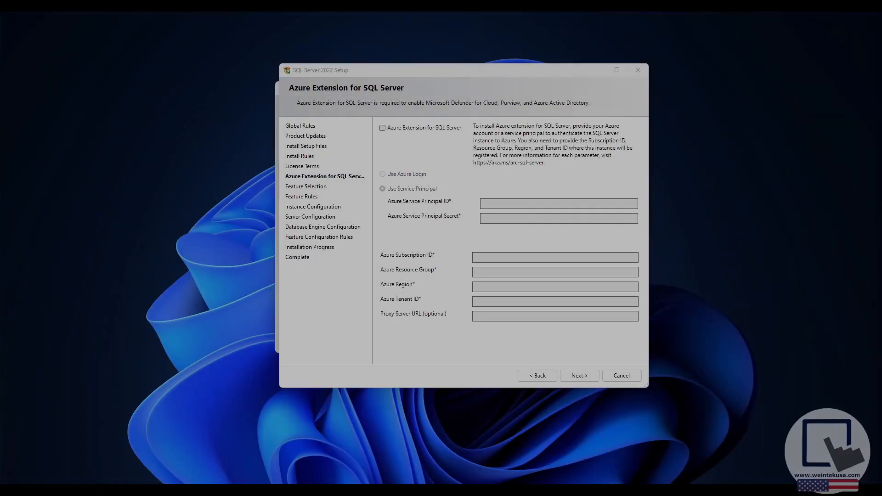
{"action": "mouse_move", "coordinate": [370, 147]}
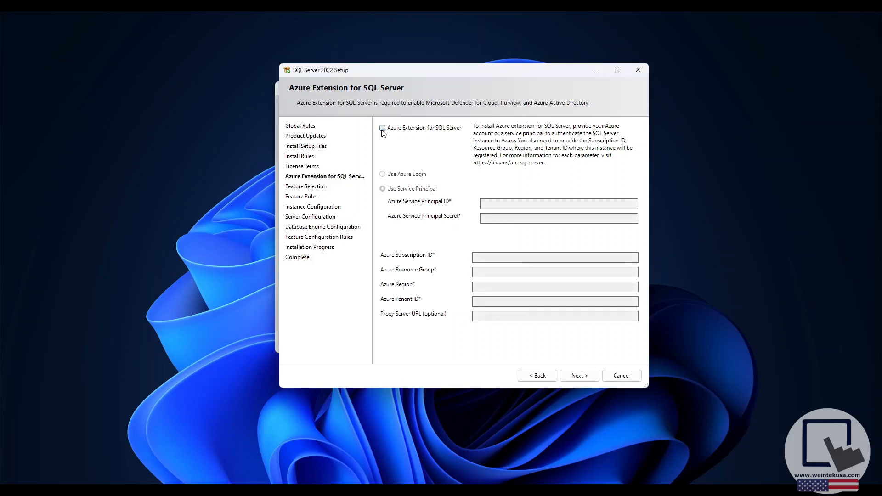
{"action": "left_click", "coordinate": [579, 375]}
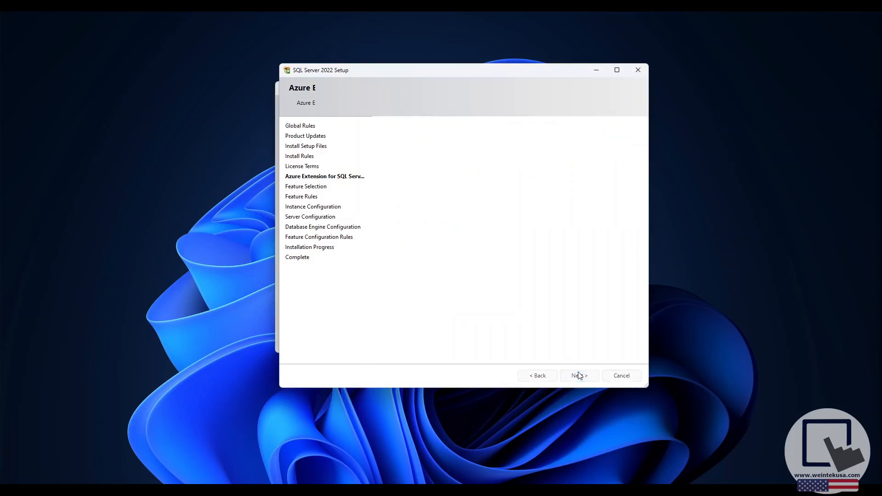
{"action": "left_click", "coordinate": [579, 375]}
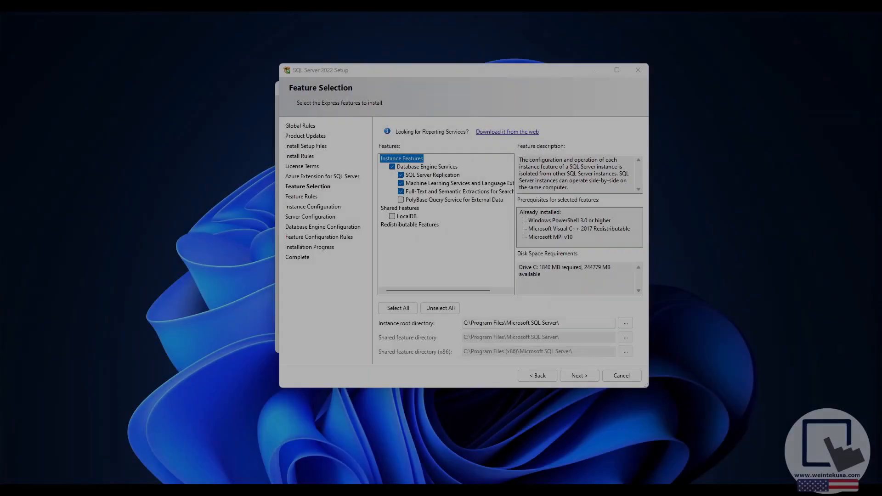
{"action": "mouse_move", "coordinate": [648, 351]}
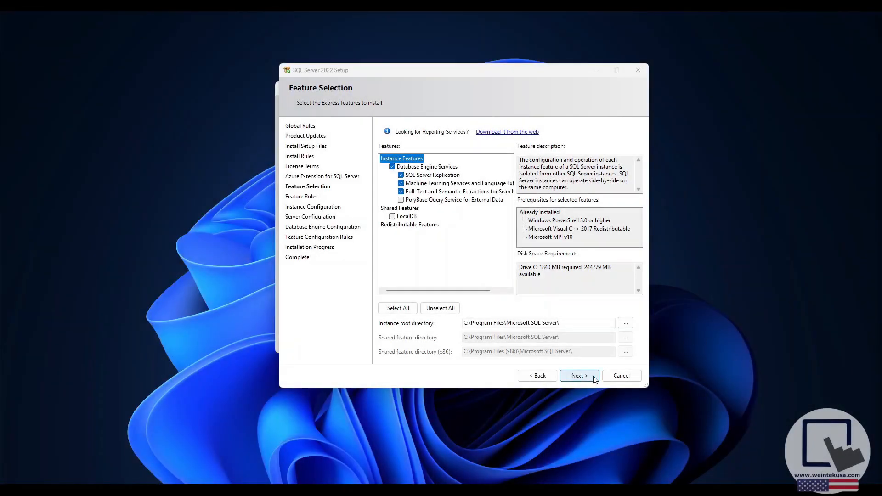
Step: Keep the default features and the named instance SQLExpress
{"action": "left_click", "coordinate": [579, 376]}
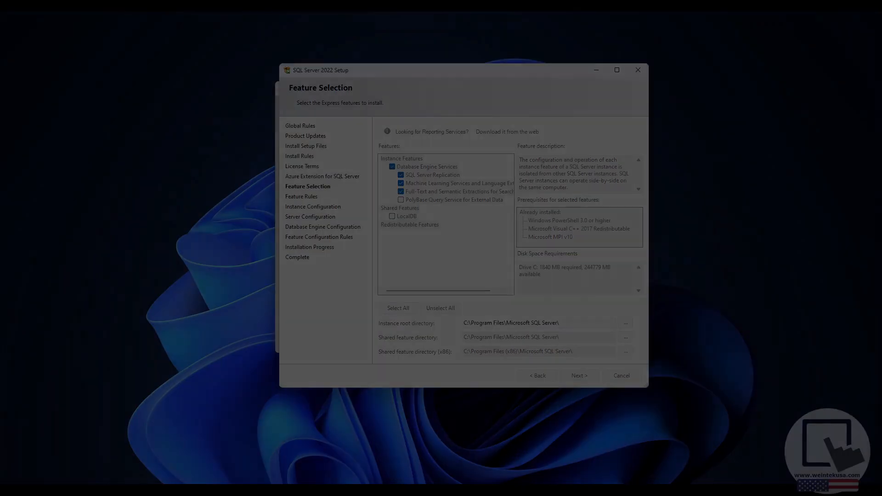
{"action": "left_click", "coordinate": [578, 375]}
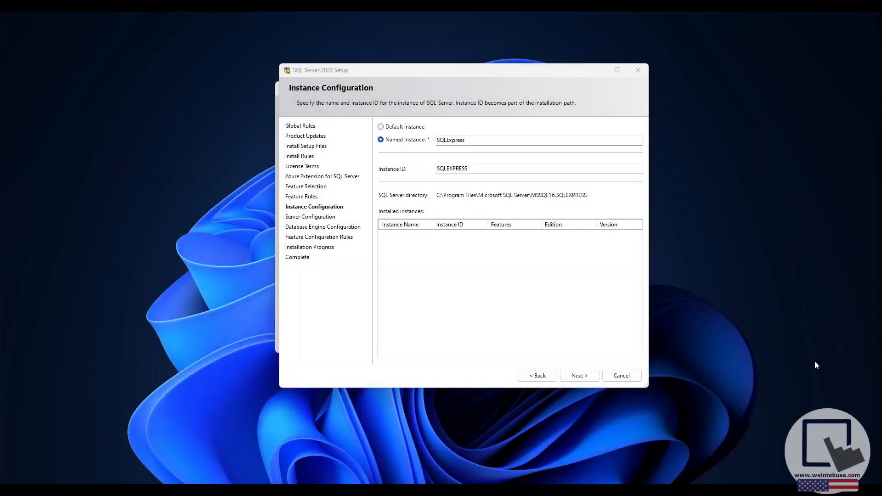
{"action": "mouse_move", "coordinate": [658, 273]}
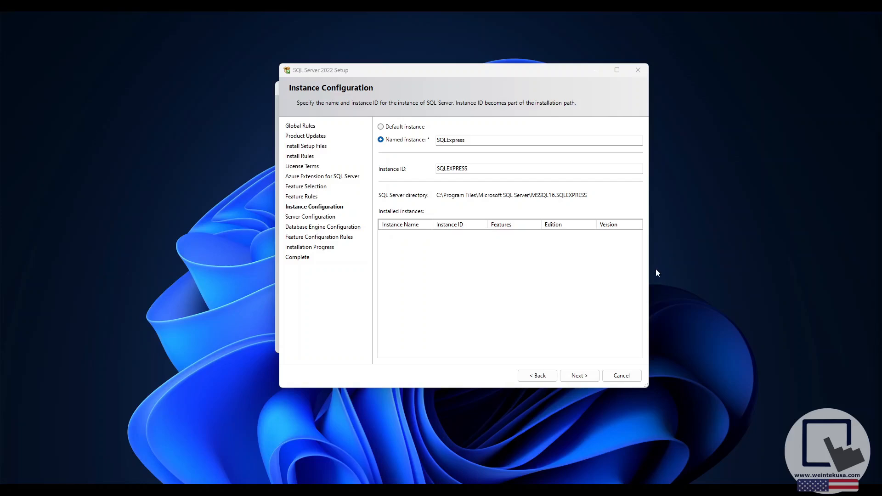
{"action": "mouse_move", "coordinate": [637, 245]}
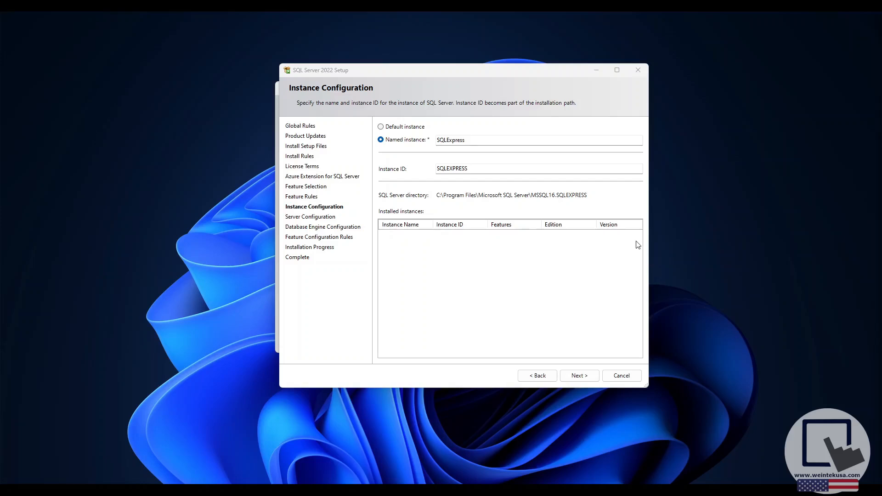
{"action": "mouse_move", "coordinate": [428, 152]}
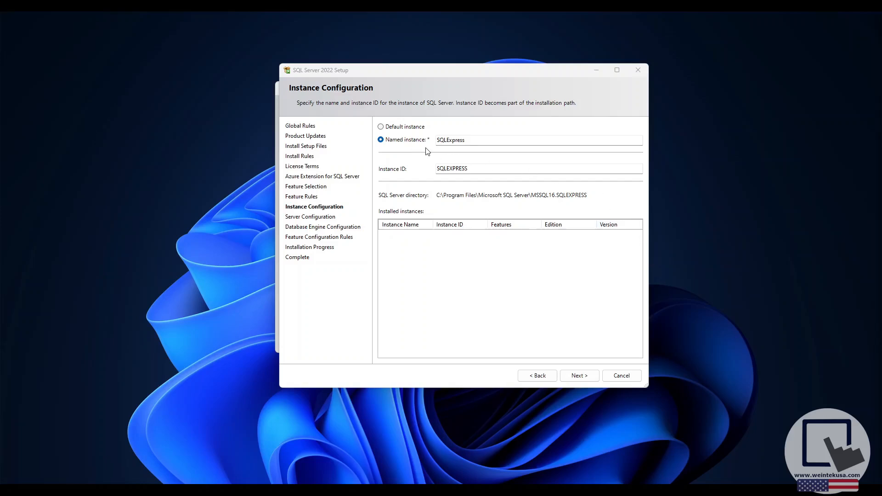
{"action": "mouse_move", "coordinate": [512, 302]}
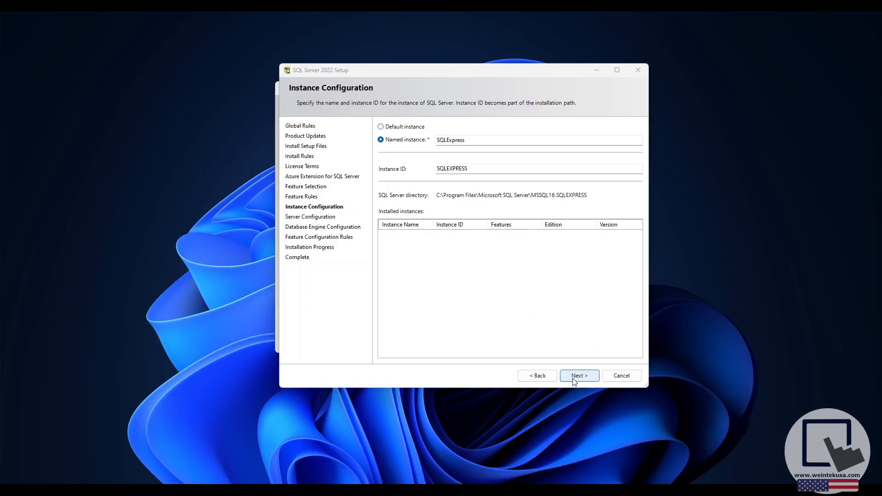
{"action": "left_click", "coordinate": [579, 375]}
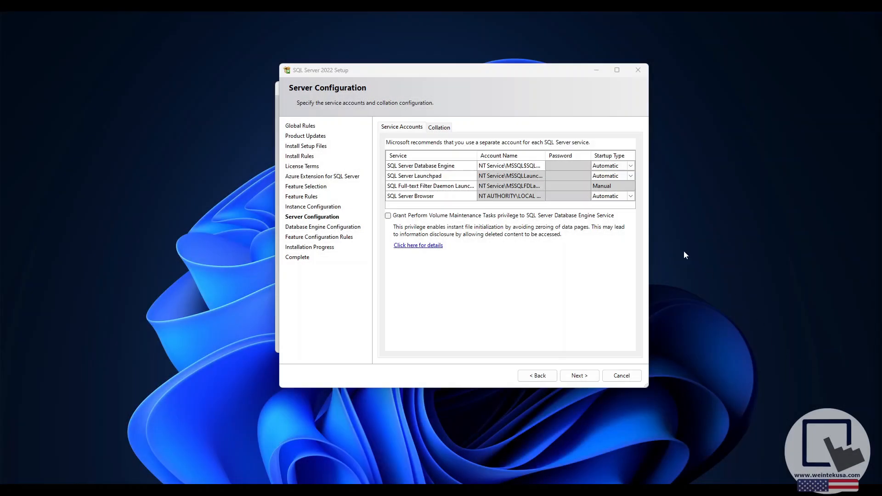
{"action": "mouse_move", "coordinate": [650, 198]}
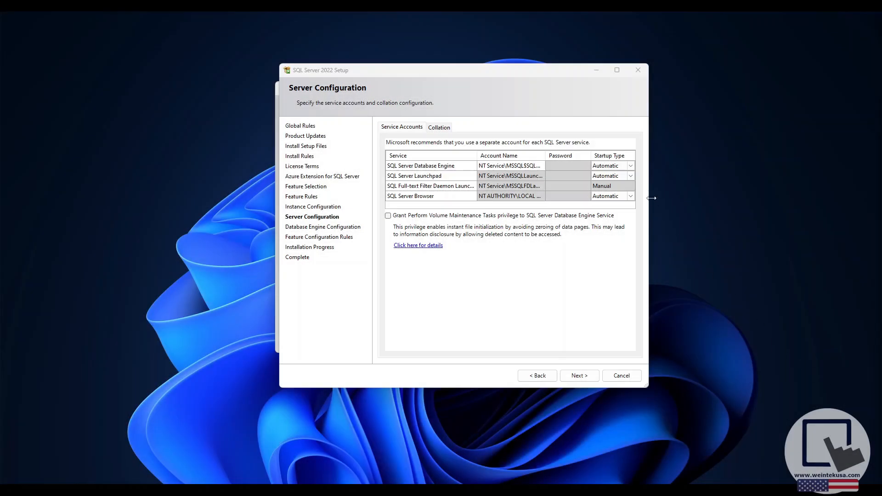
Step: Keep the database engine startup type Automatic and continue to engine configuration
{"action": "left_click", "coordinate": [630, 165]}
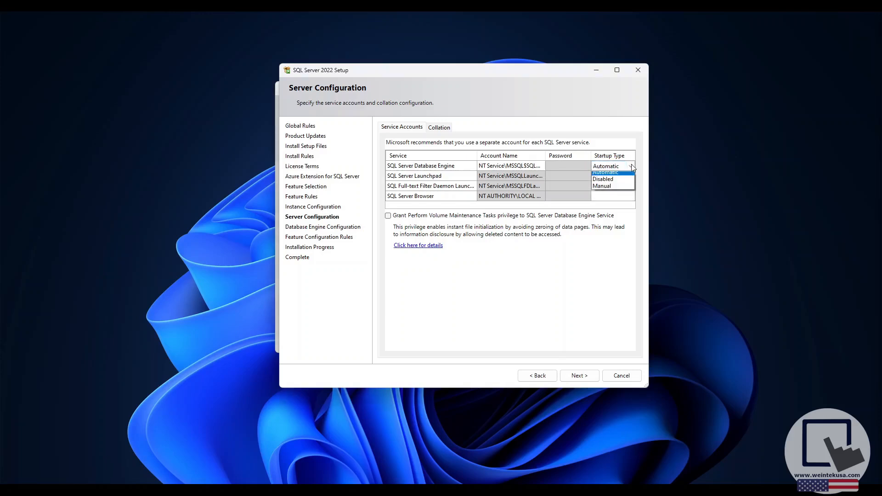
{"action": "left_click", "coordinate": [607, 167]}
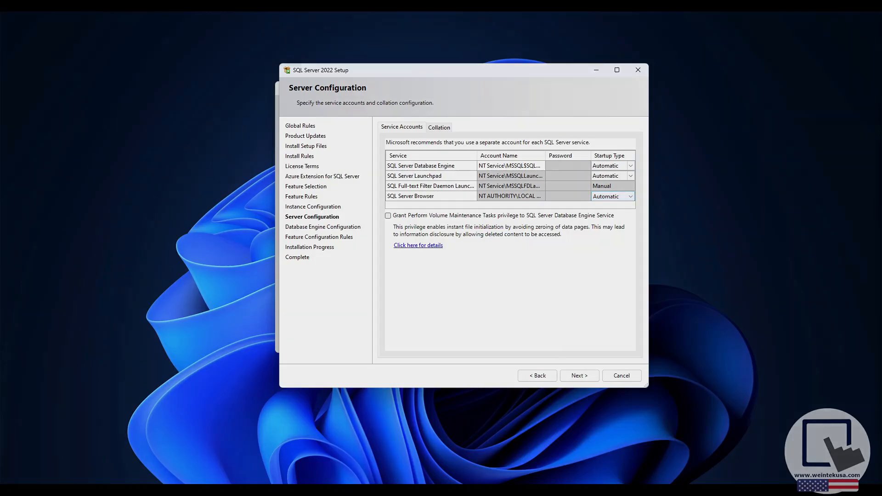
{"action": "left_click", "coordinate": [578, 375]}
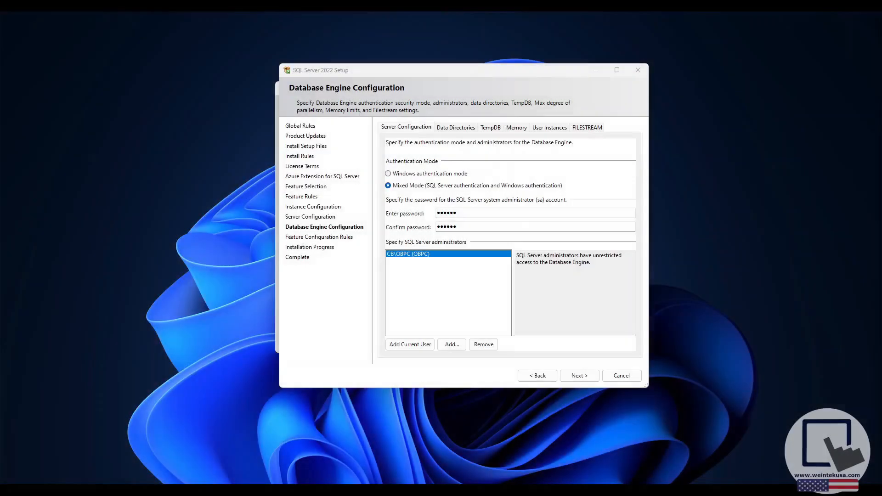
{"action": "mouse_move", "coordinate": [663, 271]}
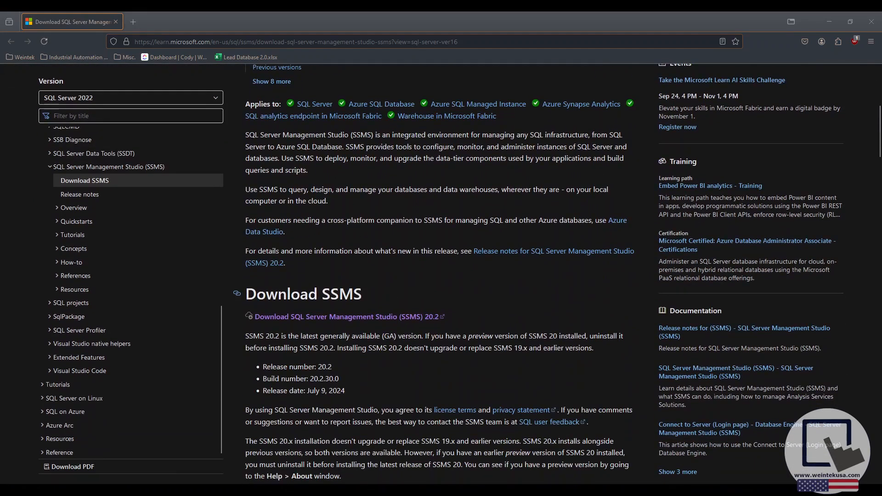
Step: Download SSMS 20.2, launch SSMS-Setup-ENU(2).exe and install to the default location
{"action": "left_click", "coordinate": [344, 316]}
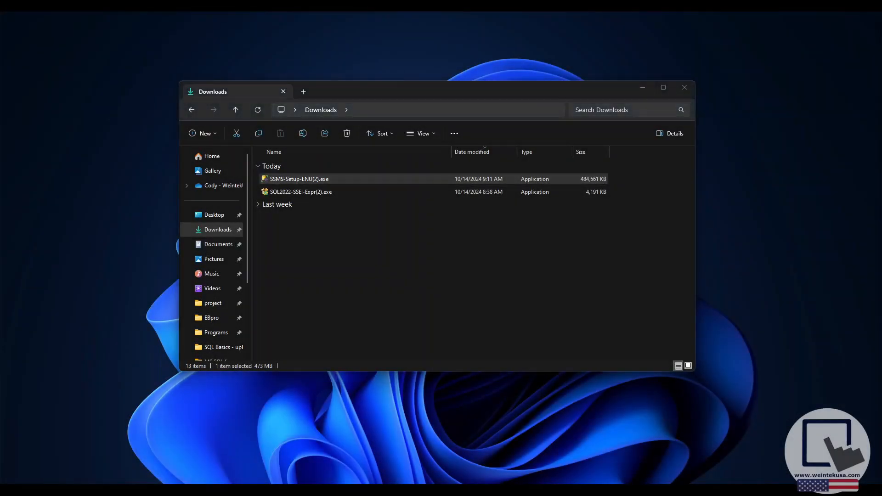
{"action": "double_click", "coordinate": [300, 180]}
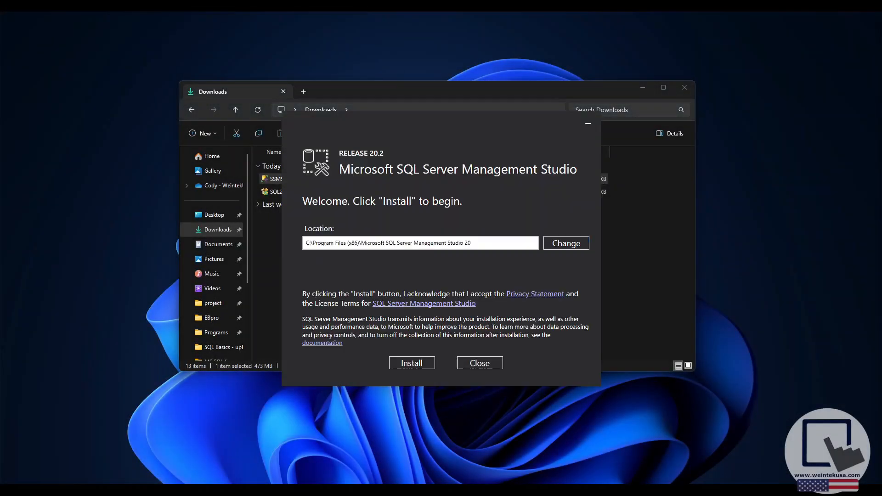
{"action": "left_click", "coordinate": [412, 362]}
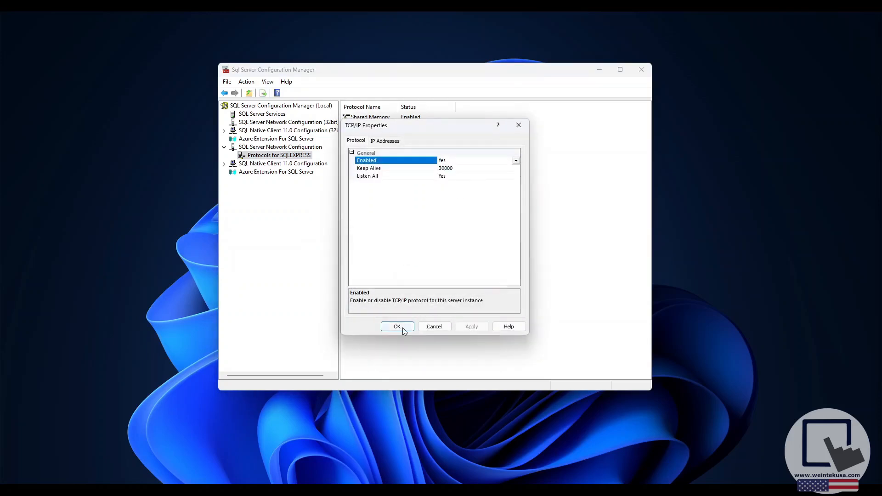
Step: Confirm TCP/IP enabled for SQLEXPRESS and set the IPAll port under IP Addresses
{"action": "left_click", "coordinate": [396, 326]}
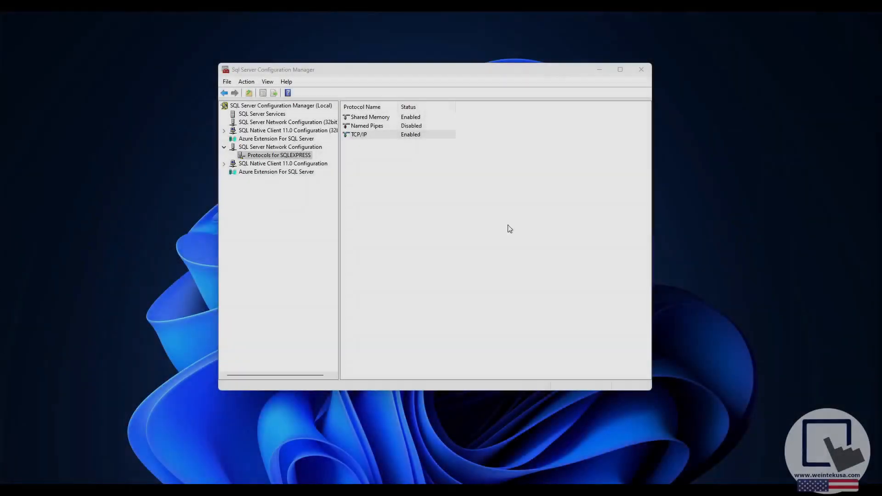
{"action": "double_click", "coordinate": [359, 134]}
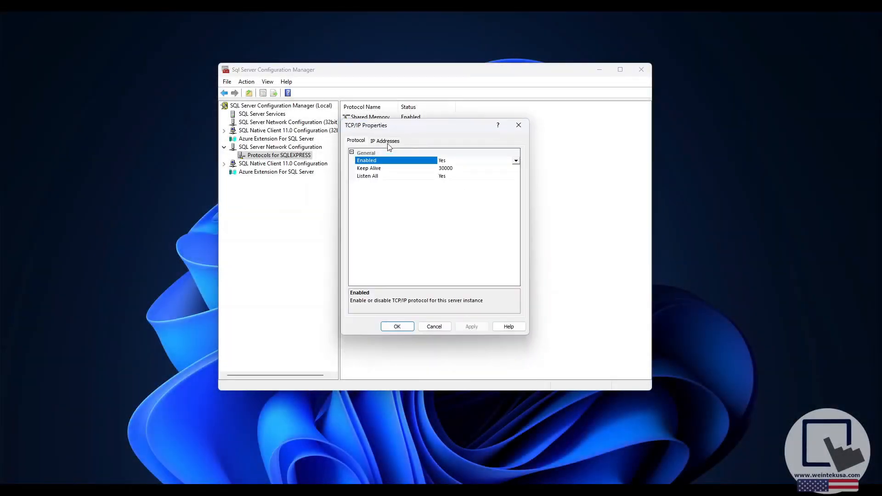
{"action": "left_click", "coordinate": [384, 140]}
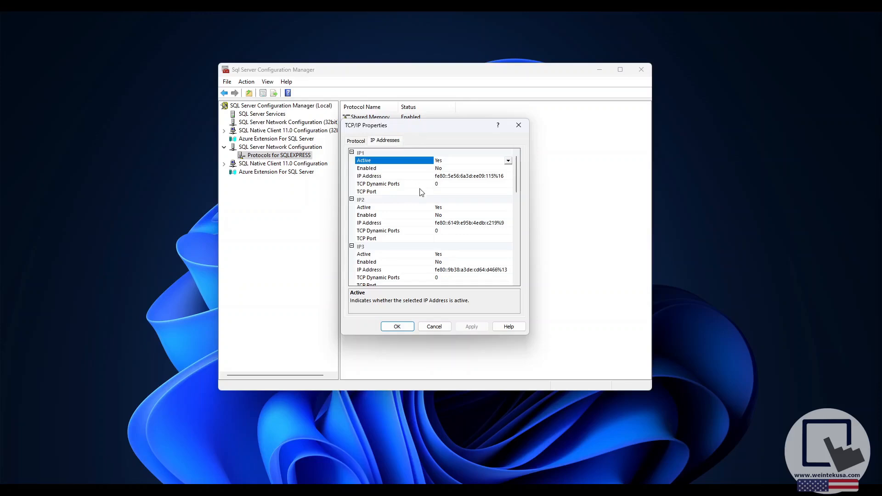
{"action": "scroll", "scroll_direction": "down", "scroll_amount": 3}
{"action": "type", "text": "143"}
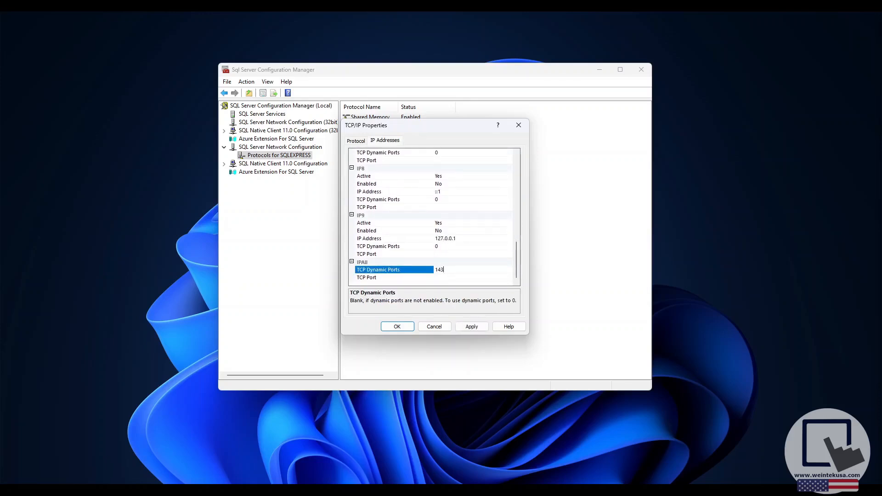
{"action": "left_click", "coordinate": [471, 326]}
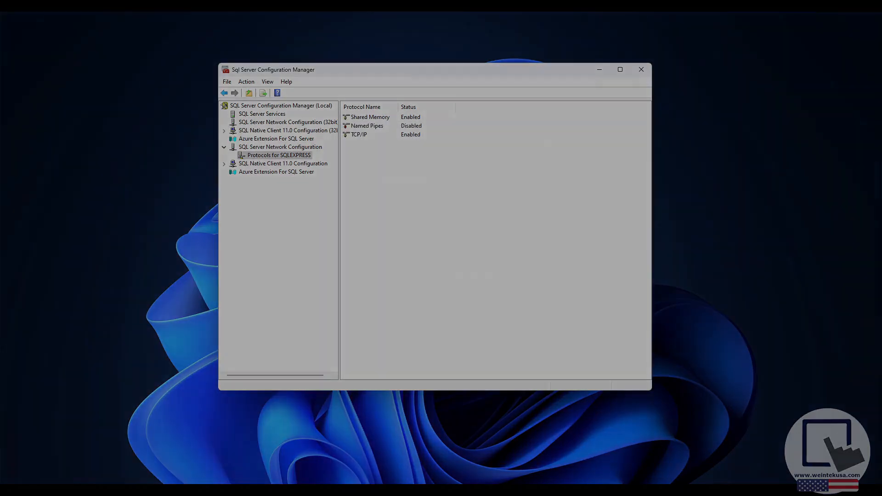
Step: Restart the SQL Server (SQLEXPRESS) service from the SQL Server Services list
{"action": "left_click", "coordinate": [262, 114]}
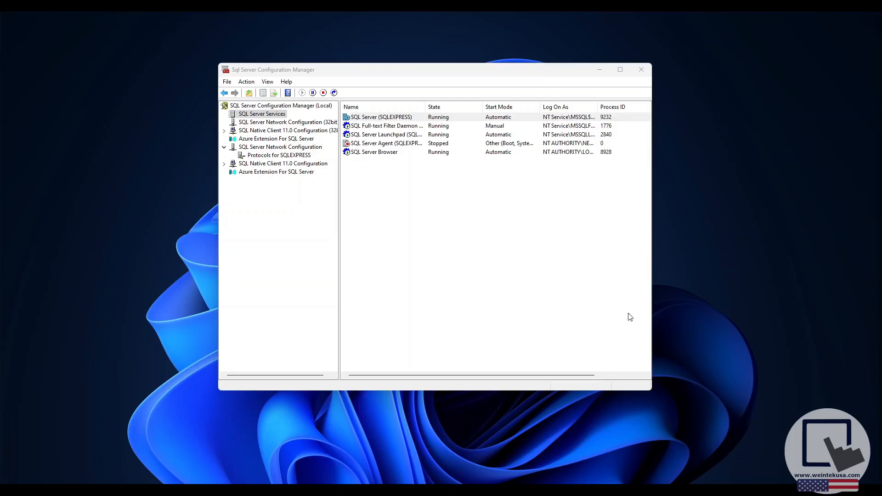
{"action": "left_click", "coordinate": [262, 114]}
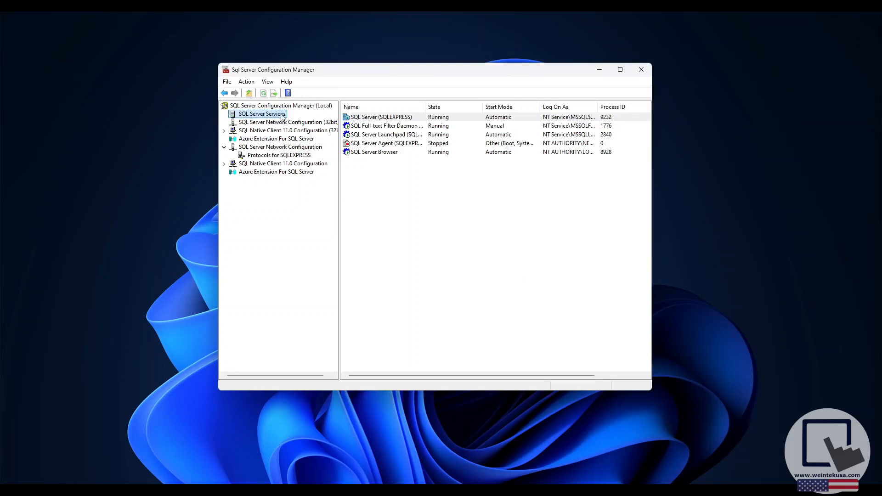
{"action": "mouse_move", "coordinate": [384, 119]}
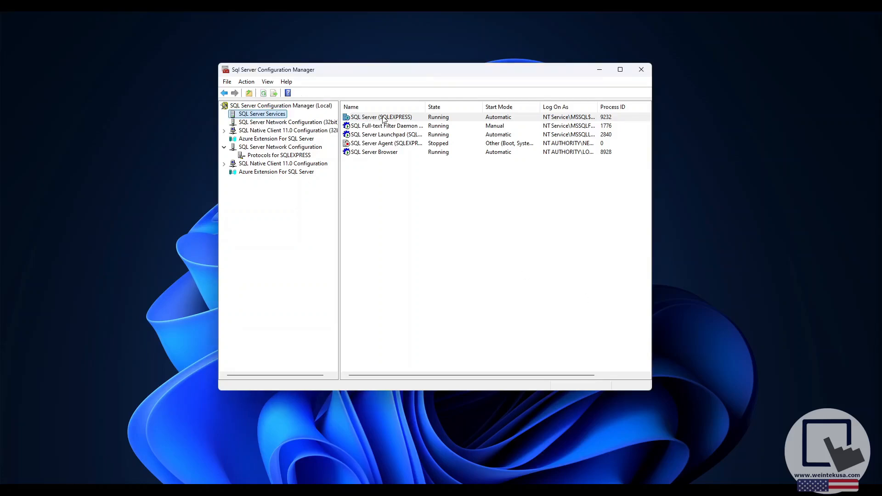
{"action": "left_click", "coordinate": [381, 117]}
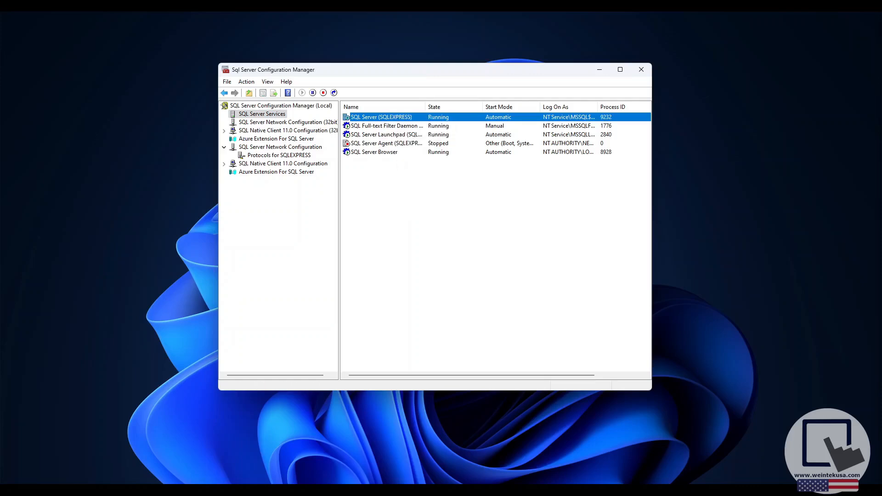
{"action": "left_click", "coordinate": [312, 92]}
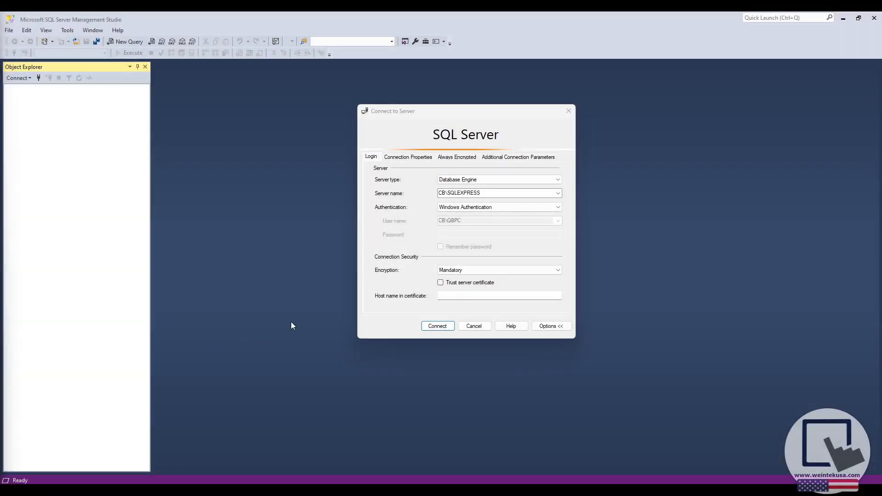
{"action": "mouse_move", "coordinate": [371, 290]}
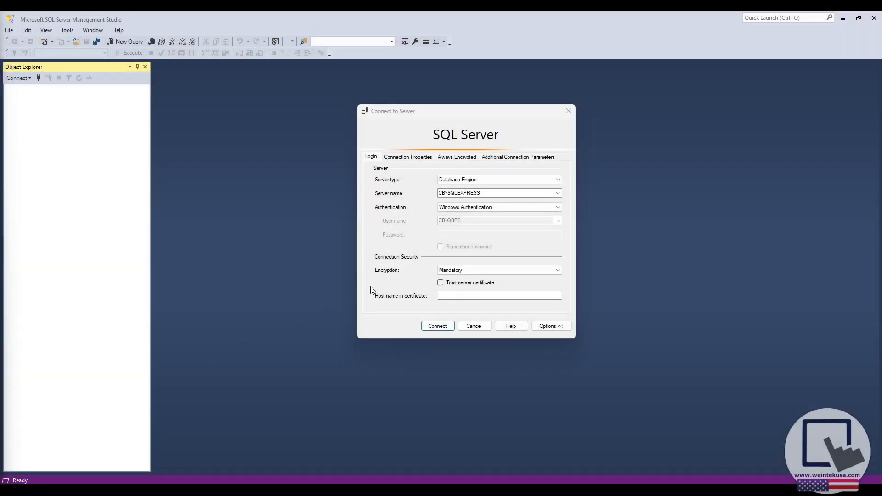
{"action": "mouse_move", "coordinate": [399, 289]}
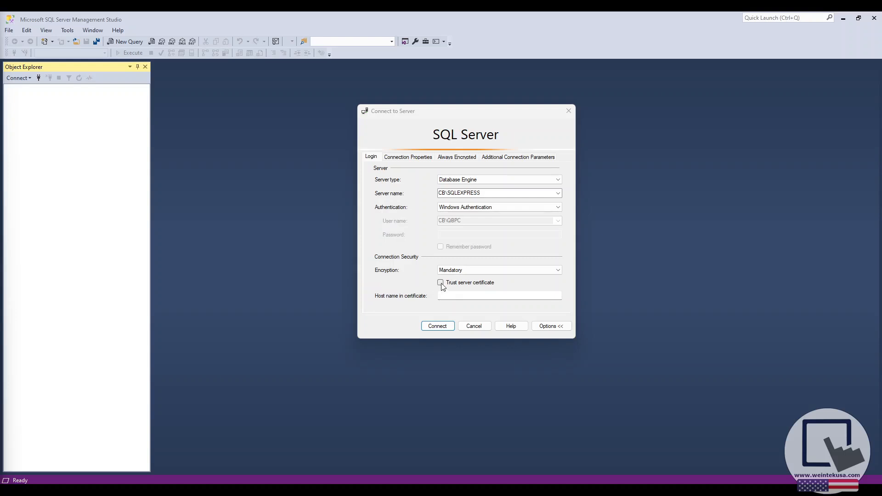
Step: Connect to CB\SQLEXPRESS with Windows Authentication, trusting the server certificate
{"action": "left_click", "coordinate": [440, 283]}
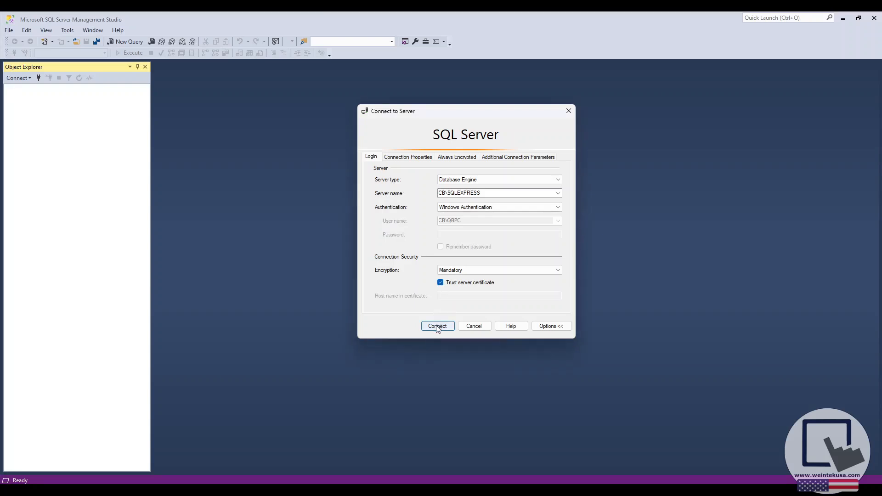
{"action": "left_click", "coordinate": [438, 325]}
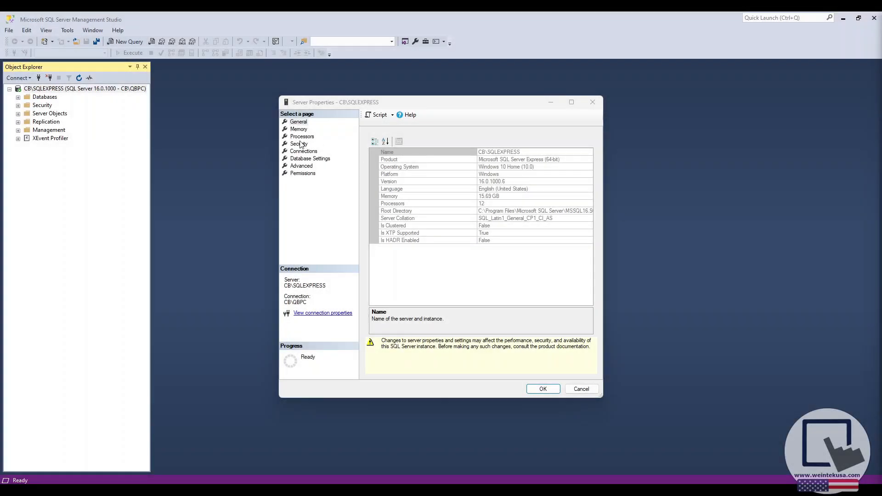
Step: Set the server's Security page to SQL Server and Windows Authentication mode and apply it
{"action": "left_click", "coordinate": [299, 143]}
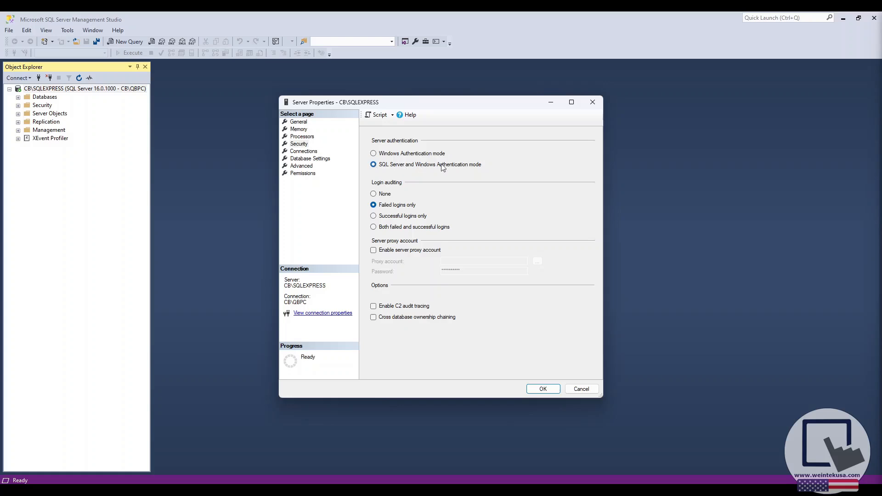
{"action": "mouse_move", "coordinate": [477, 168]}
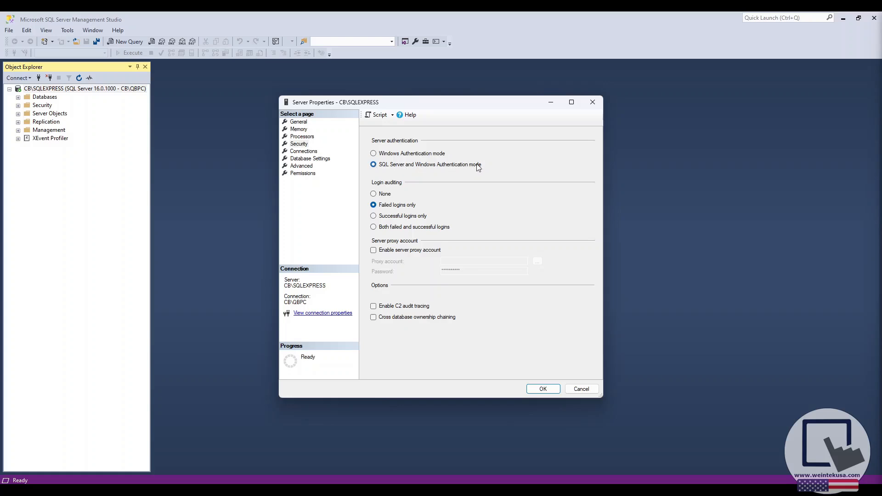
{"action": "left_click", "coordinate": [542, 388]}
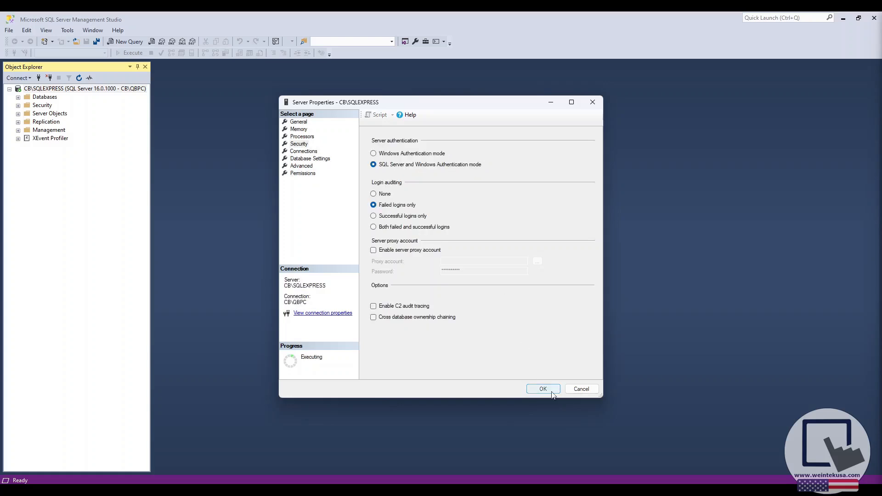
{"action": "left_click", "coordinate": [543, 388]}
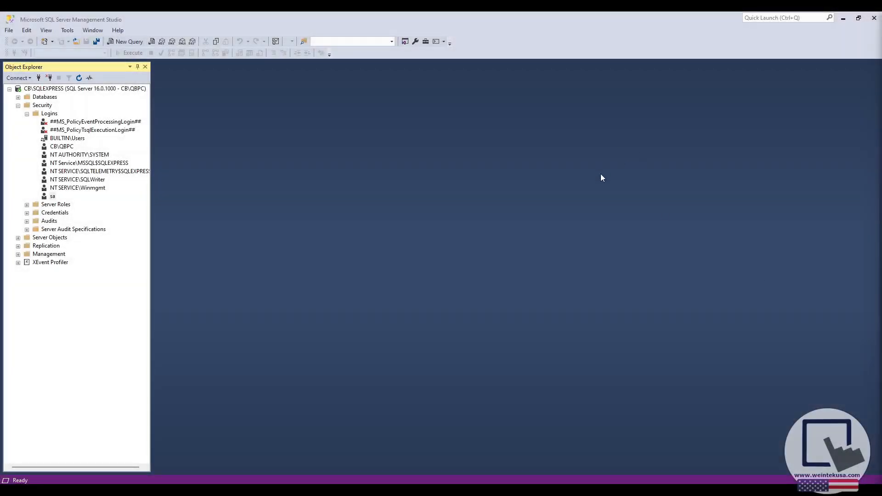
{"action": "mouse_move", "coordinate": [32, 134]}
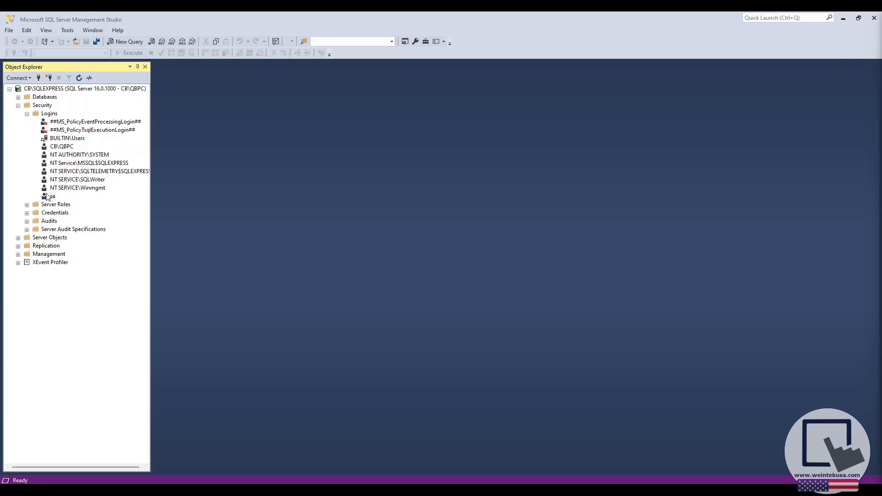
Step: Give the sa login a password, save its properties and collapse the Logins list
{"action": "double_click", "coordinate": [52, 196]}
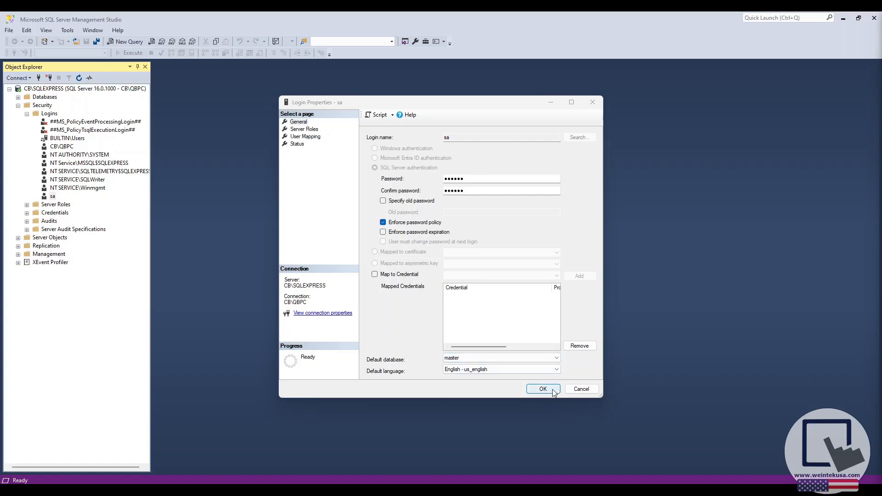
{"action": "left_click", "coordinate": [542, 389]}
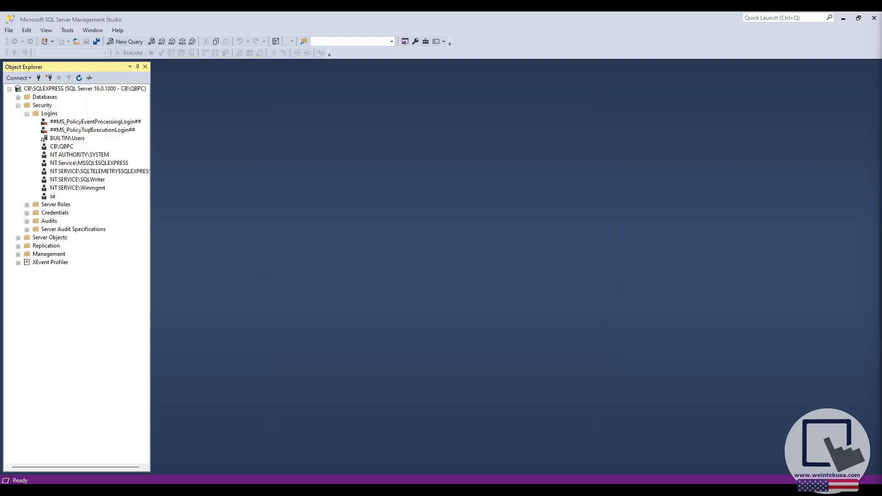
{"action": "left_click", "coordinate": [27, 113]}
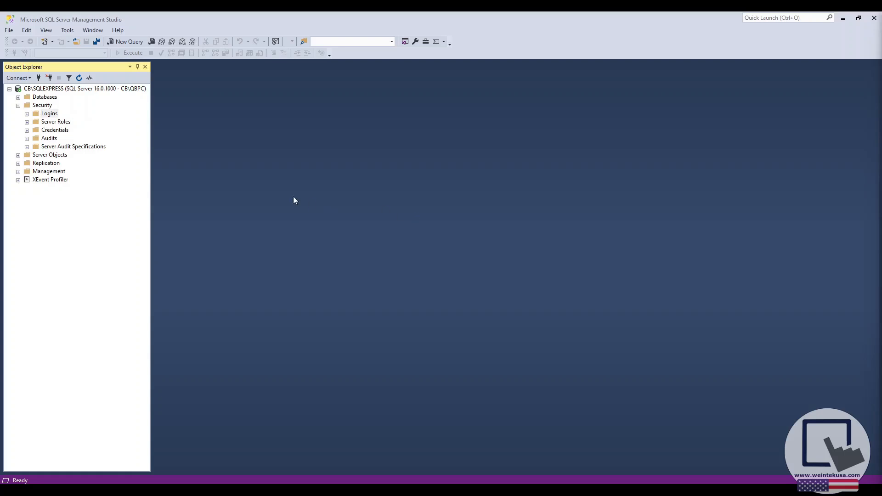
{"action": "mouse_move", "coordinate": [72, 111]}
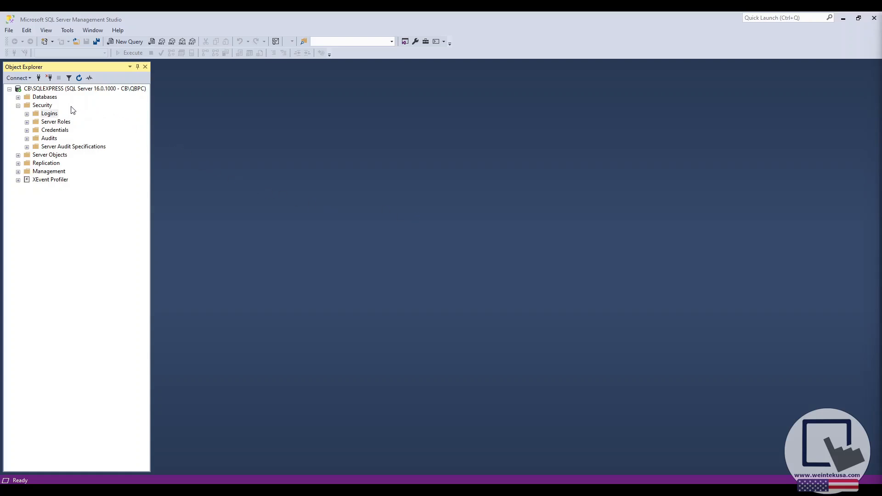
Step: Create login 'admin' with SQL Server authentication and the sysadmin server role
{"action": "right_click", "coordinate": [48, 113]}
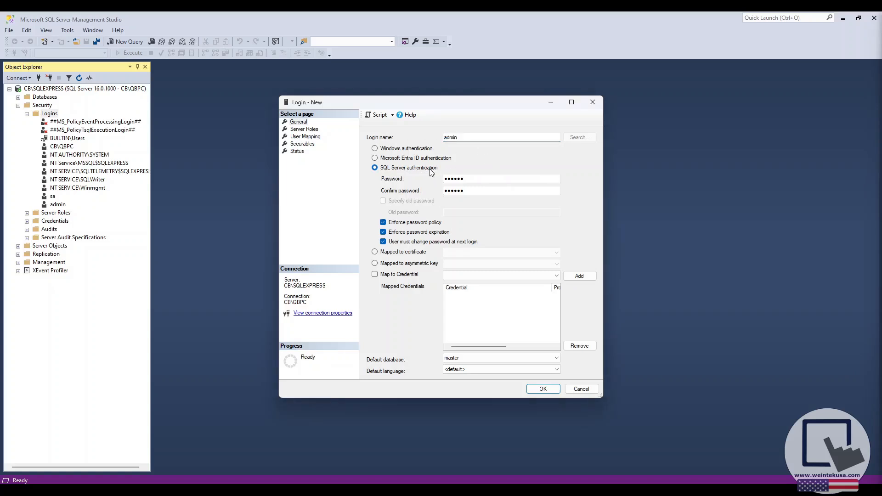
{"action": "mouse_move", "coordinate": [663, 275]}
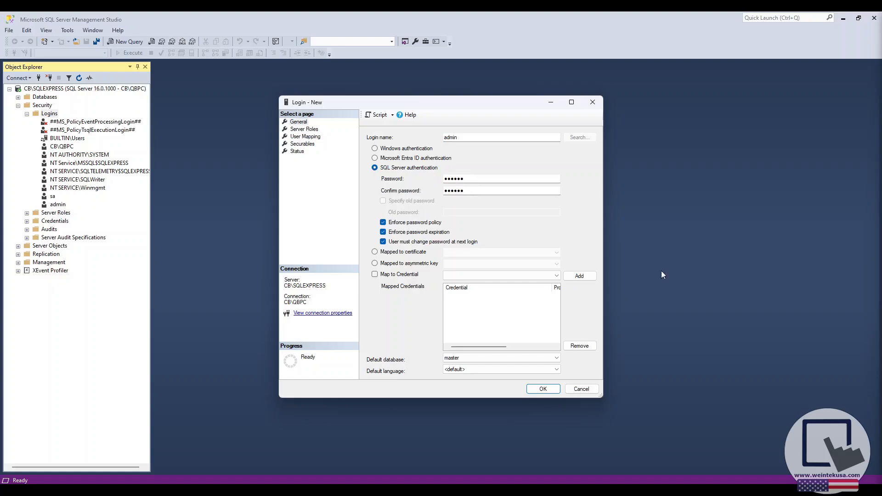
{"action": "left_click", "coordinate": [304, 129]}
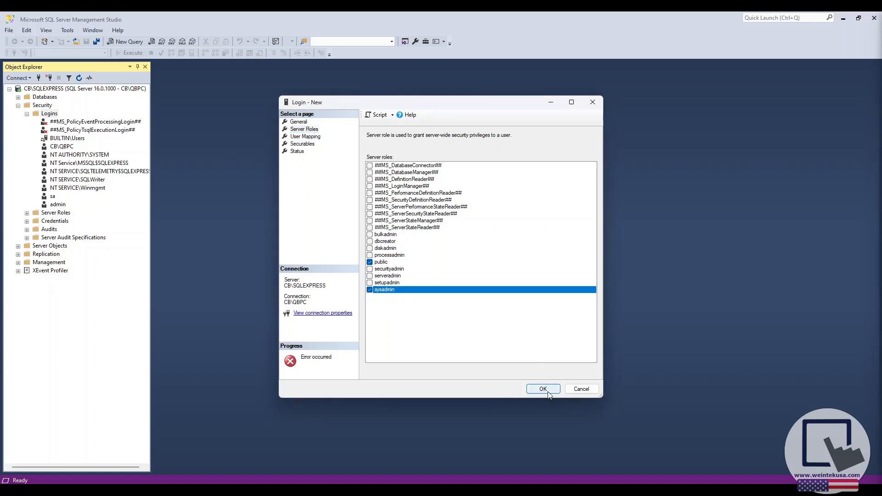
{"action": "left_click", "coordinate": [542, 389]}
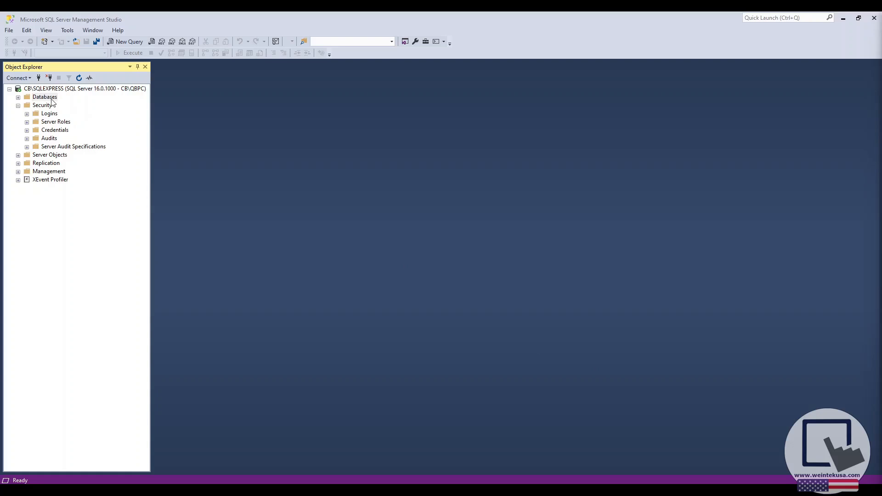
Step: Create a new database named sqldemo with default data and log files
{"action": "right_click", "coordinate": [44, 97]}
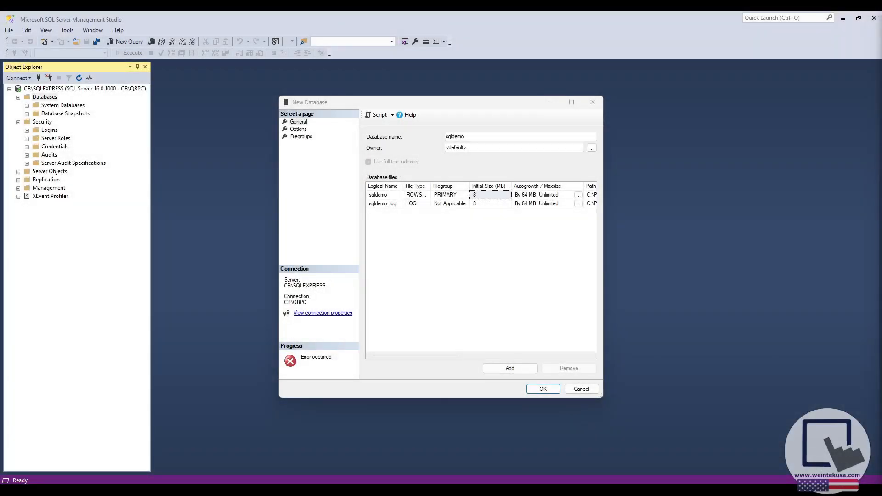
{"action": "left_click", "coordinate": [474, 136]}
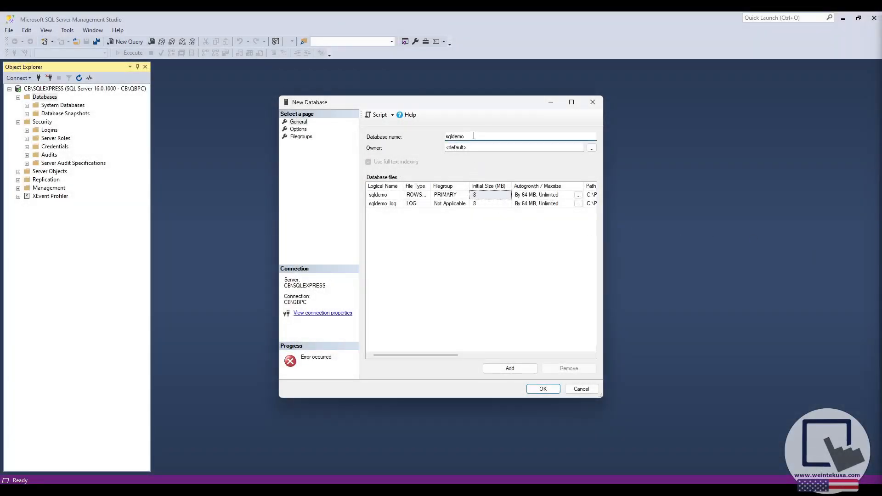
{"action": "left_click", "coordinate": [542, 388]}
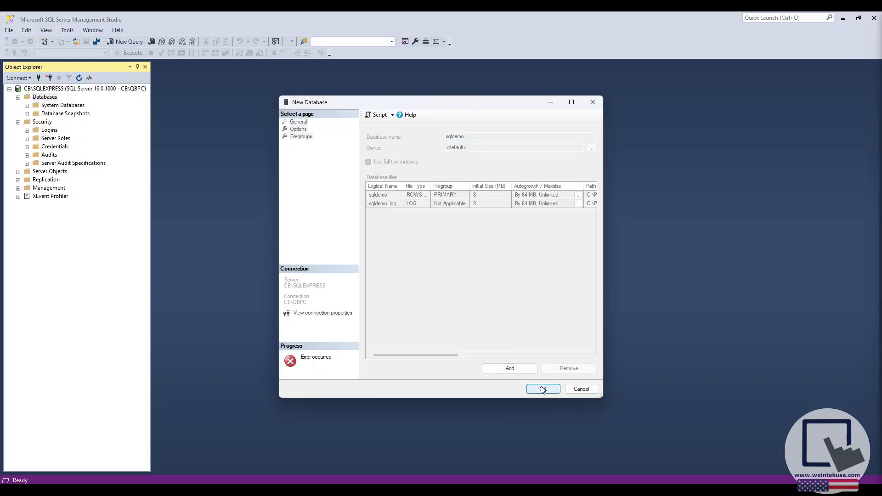
{"action": "left_click", "coordinate": [542, 389]}
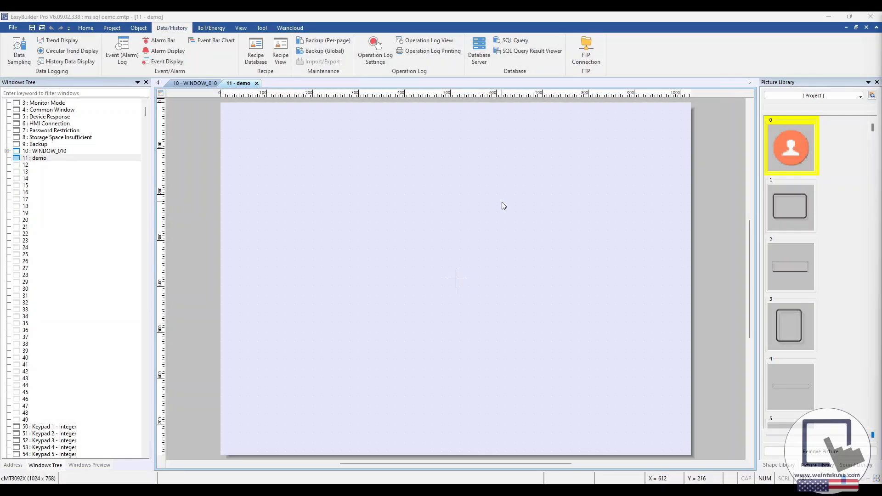
{"action": "mouse_move", "coordinate": [242, 110]}
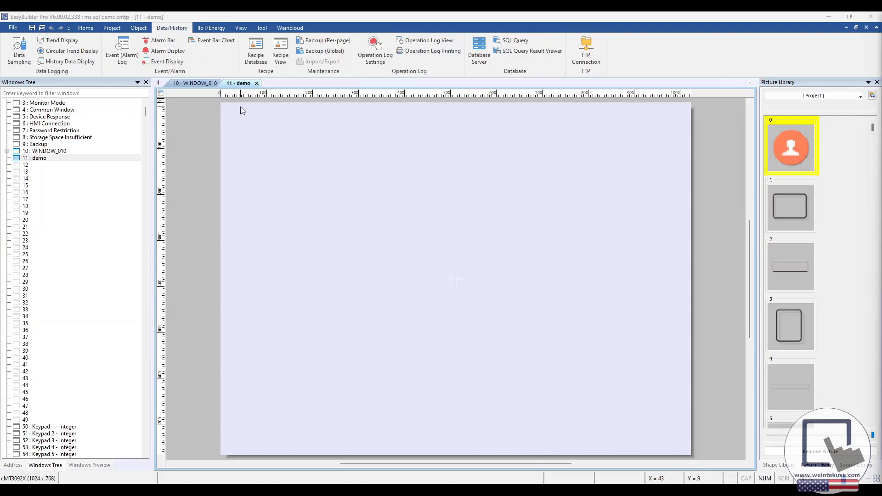
{"action": "mouse_move", "coordinate": [172, 45]}
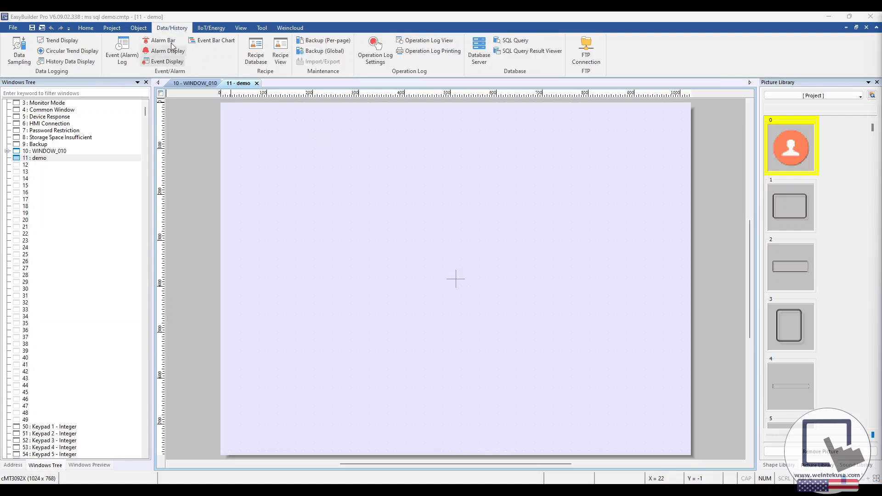
{"action": "mouse_move", "coordinate": [212, 27]}
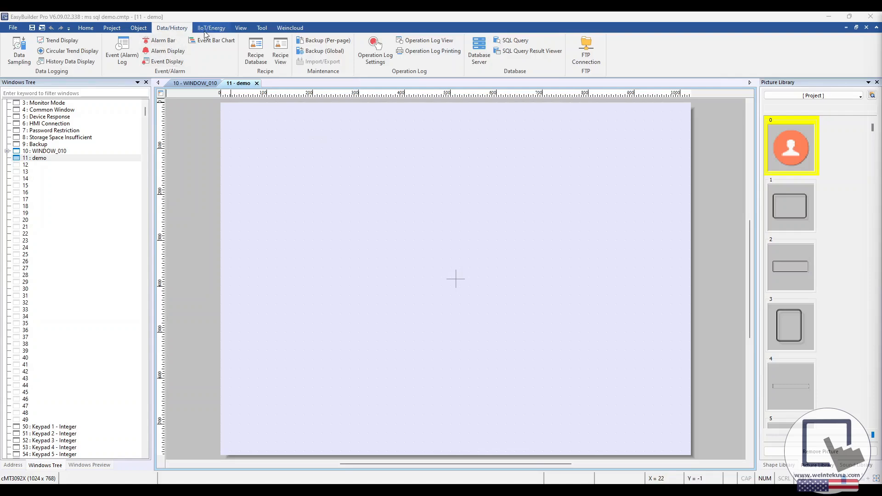
Step: Show the Database Server list with the demo entry at 127.0.0.1:1433
{"action": "left_click", "coordinate": [479, 51]}
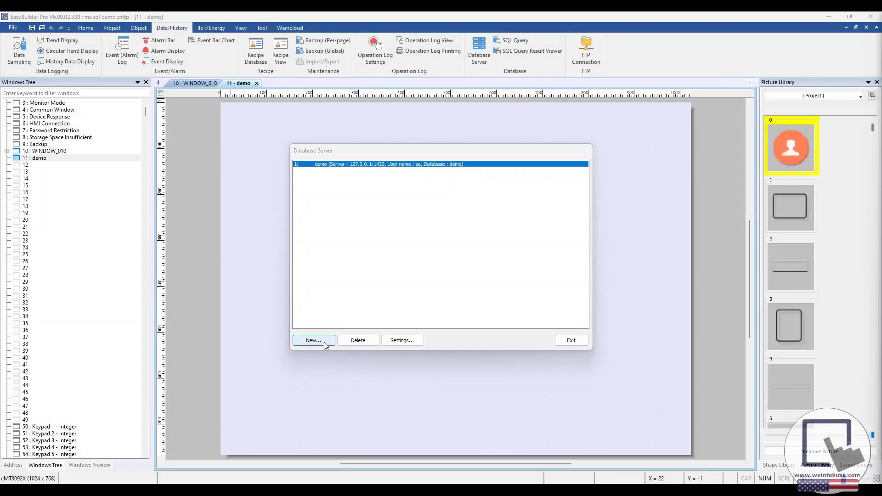
Step: Point the demo server to MS SQL Server 127.0.0.1:1433, user sa, database sqldemo
{"action": "left_click", "coordinate": [312, 340]}
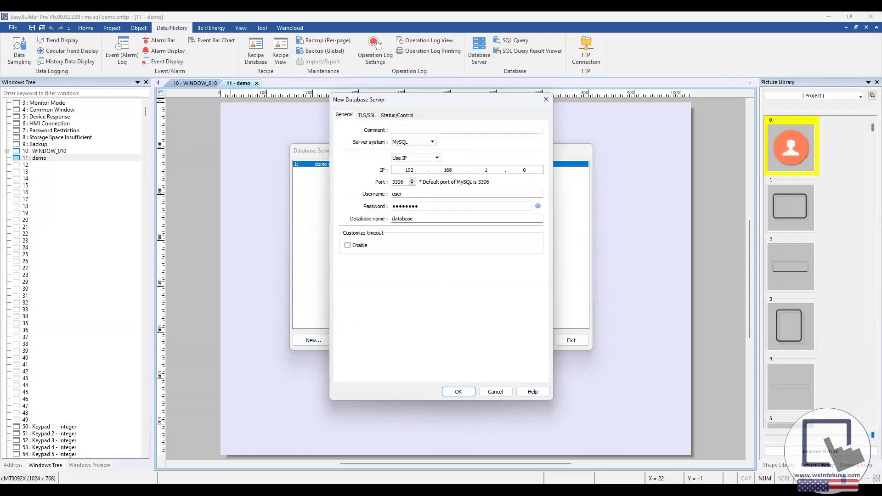
{"action": "double_click", "coordinate": [321, 164]}
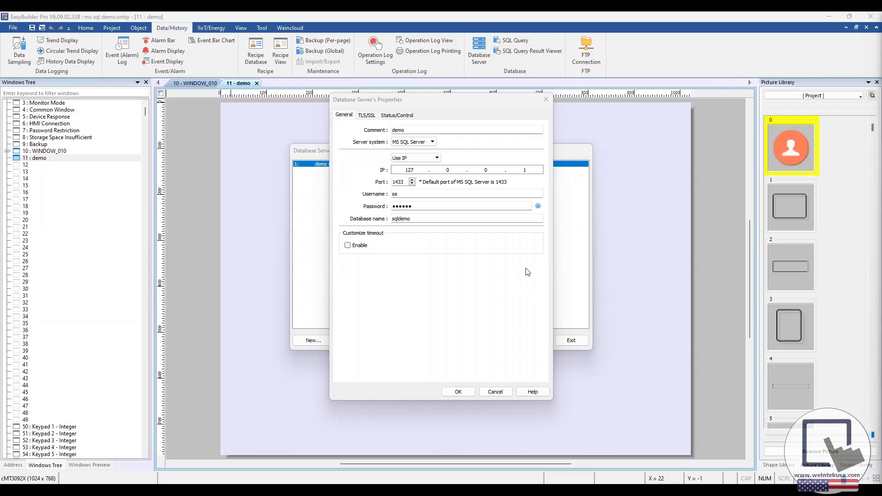
{"action": "mouse_move", "coordinate": [364, 196]}
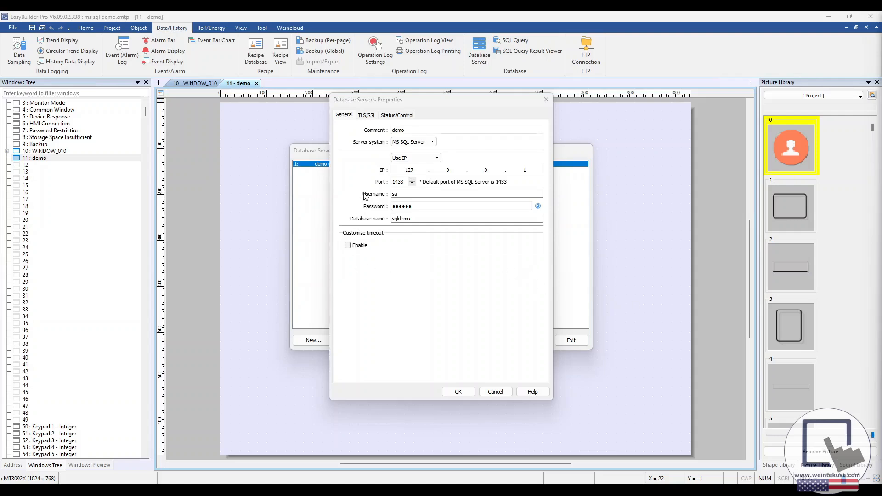
{"action": "mouse_move", "coordinate": [416, 191]}
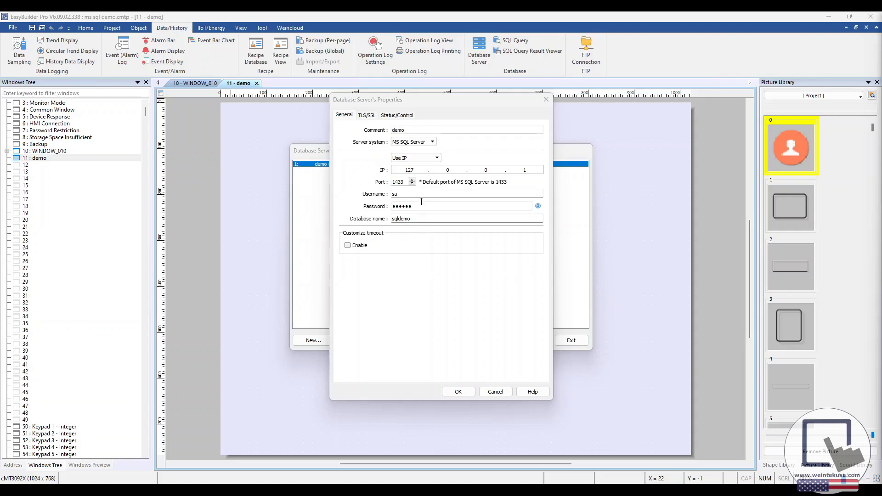
{"action": "mouse_move", "coordinate": [422, 194]}
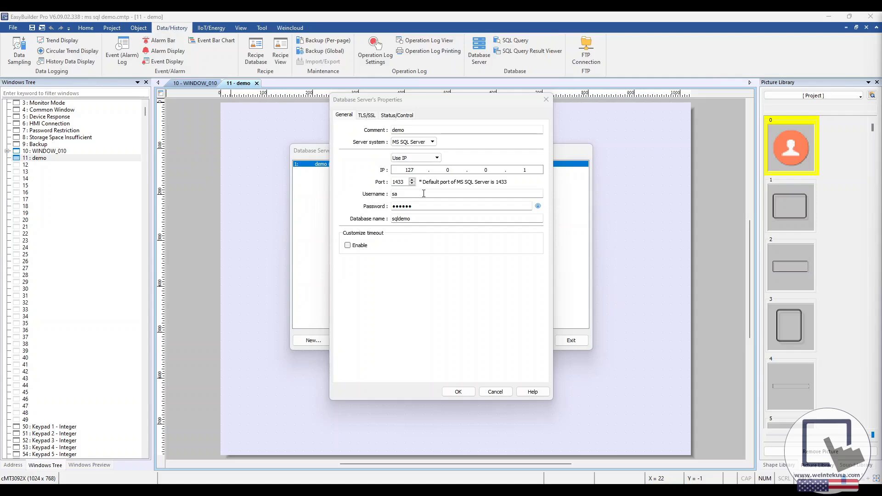
{"action": "mouse_move", "coordinate": [438, 191]}
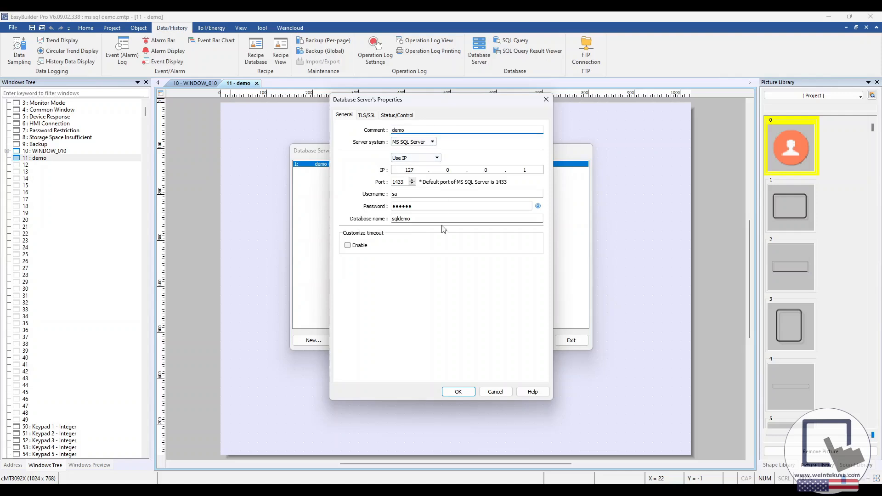
{"action": "mouse_move", "coordinate": [464, 270]}
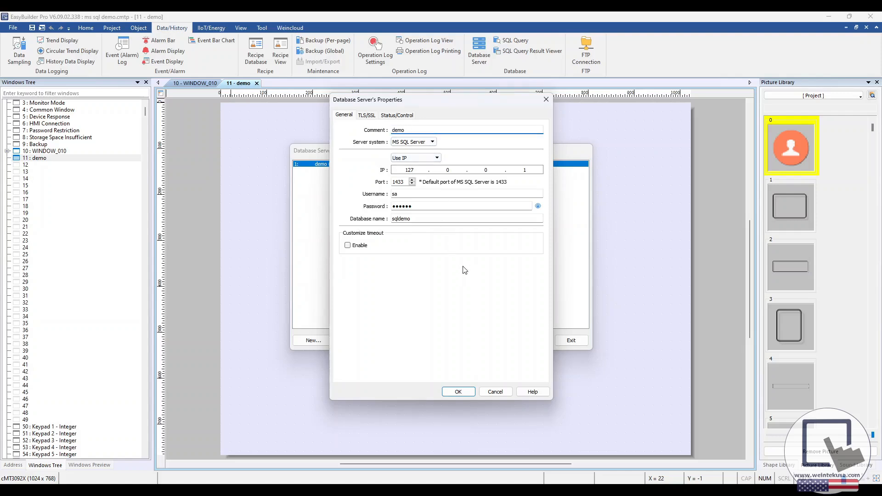
{"action": "left_click", "coordinate": [466, 130]}
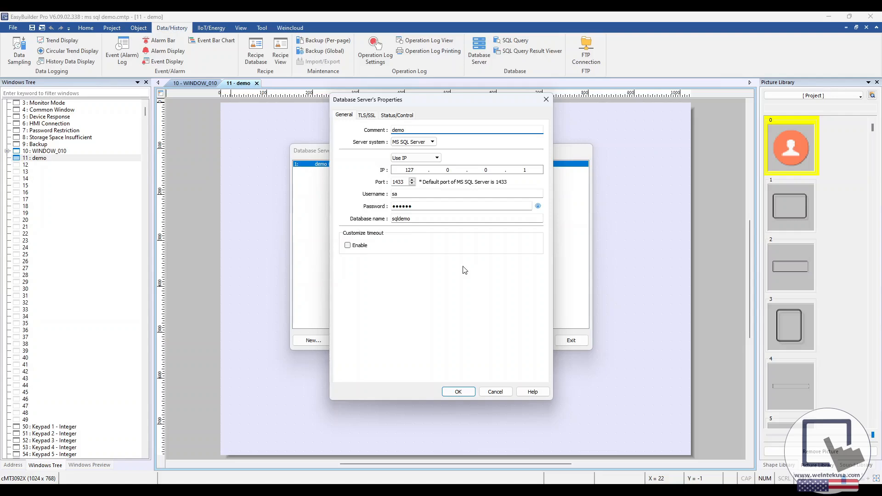
{"action": "mouse_move", "coordinate": [415, 170]}
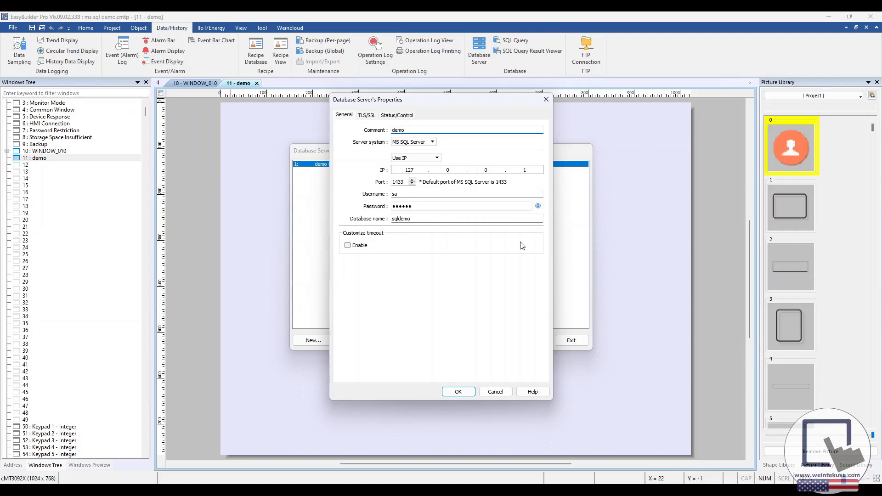
{"action": "left_click", "coordinate": [406, 130]}
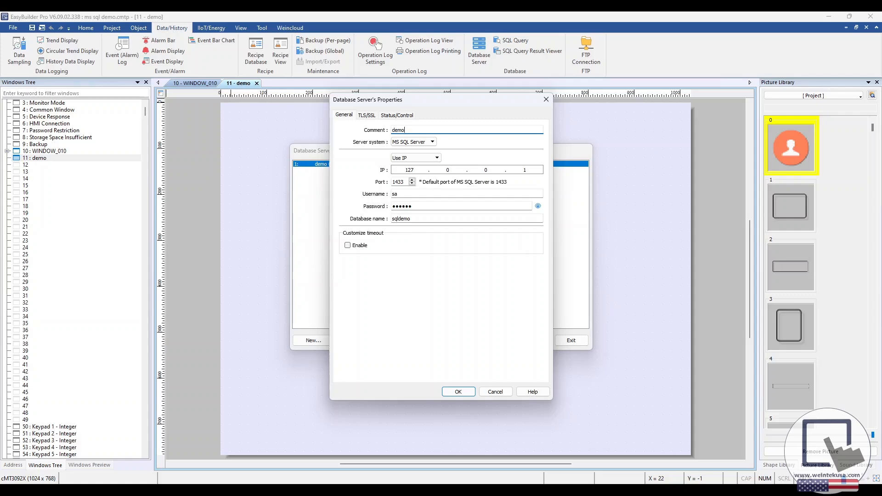
{"action": "left_click", "coordinate": [397, 116]}
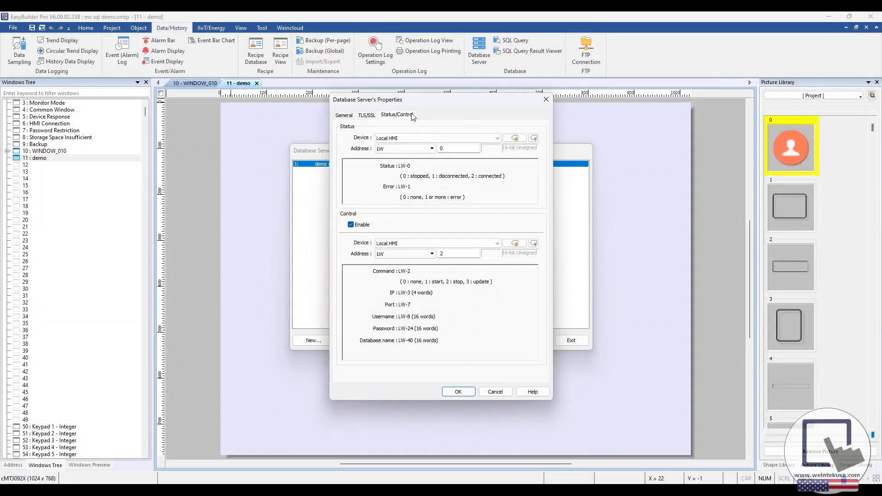
{"action": "mouse_move", "coordinate": [358, 163]}
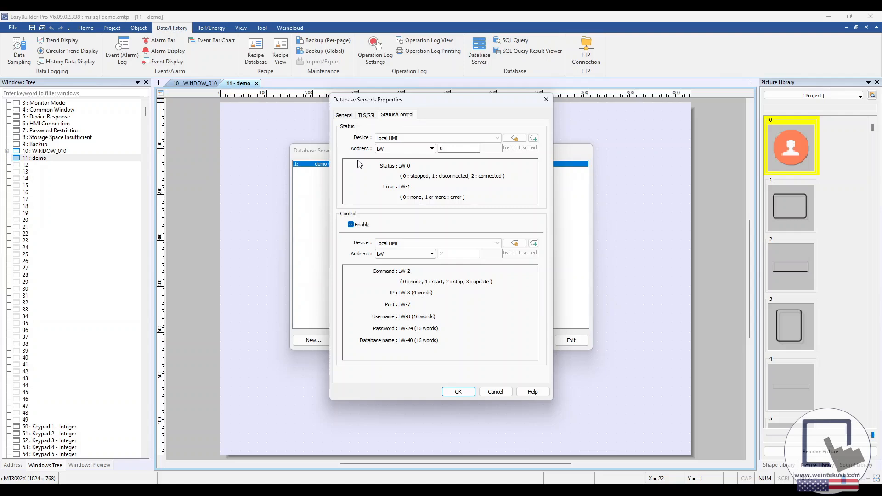
{"action": "mouse_move", "coordinate": [336, 226]}
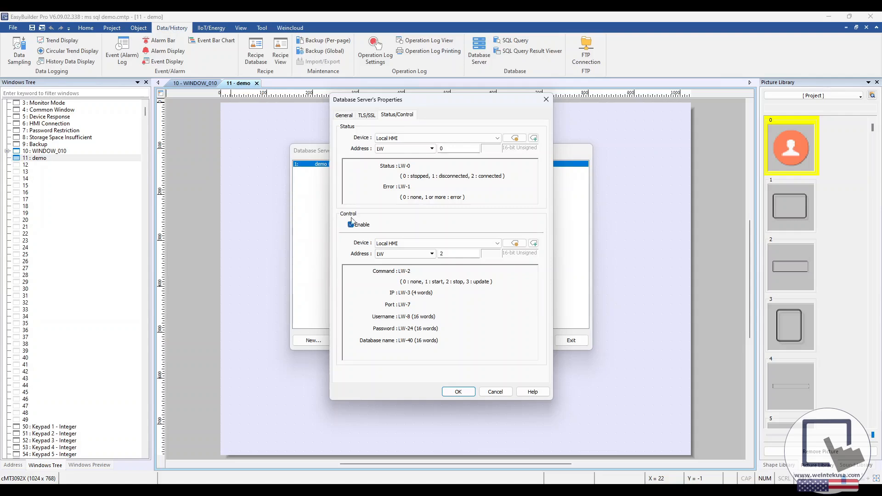
Step: Enable control at LW-2, keeping status at LW-0 on Local HMI
{"action": "left_click", "coordinate": [350, 225]}
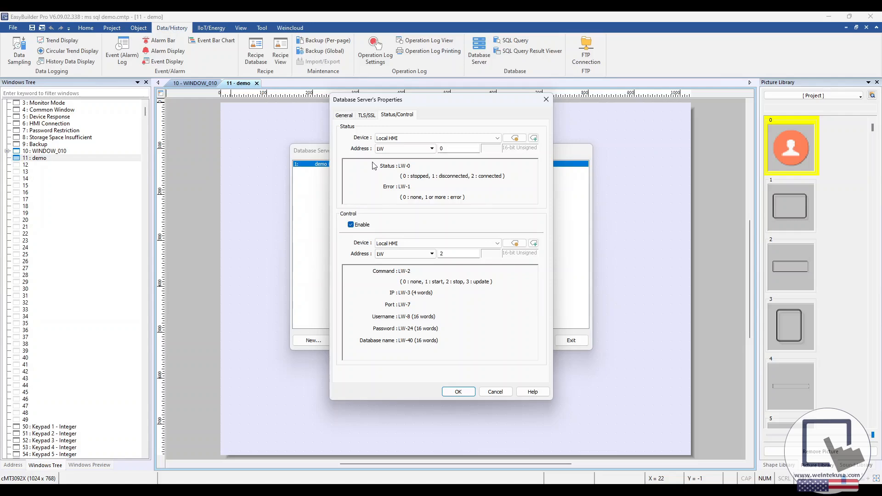
{"action": "mouse_move", "coordinate": [362, 267]}
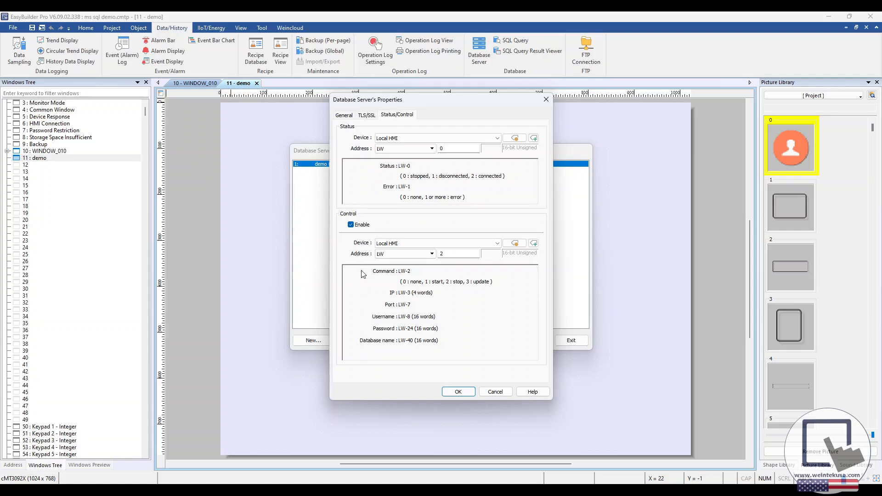
{"action": "mouse_move", "coordinate": [463, 325]}
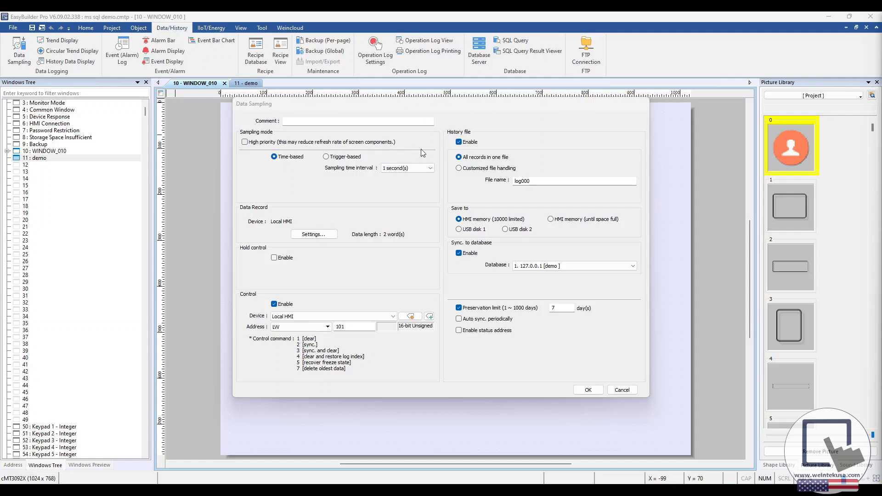
{"action": "mouse_move", "coordinate": [437, 150]}
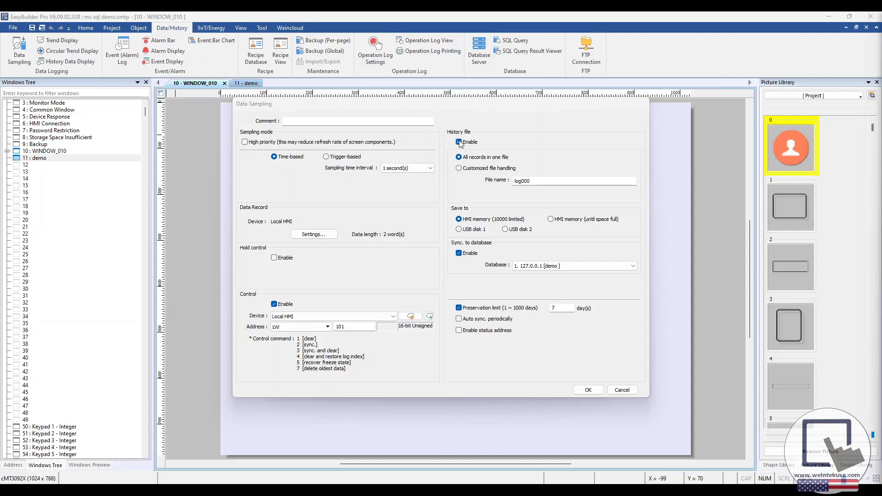
Step: Enable the history file and sync log000 to database 127.0.0.1 [demo]
{"action": "left_click", "coordinate": [459, 254]}
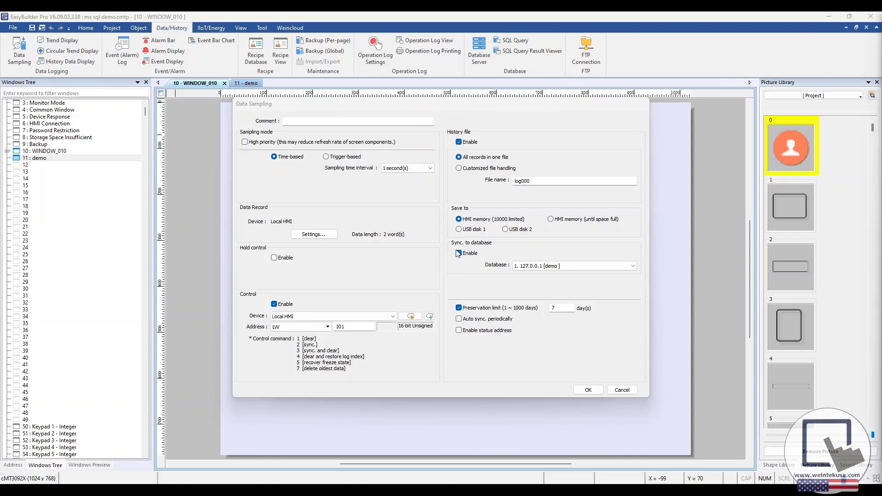
{"action": "left_click", "coordinate": [458, 253]}
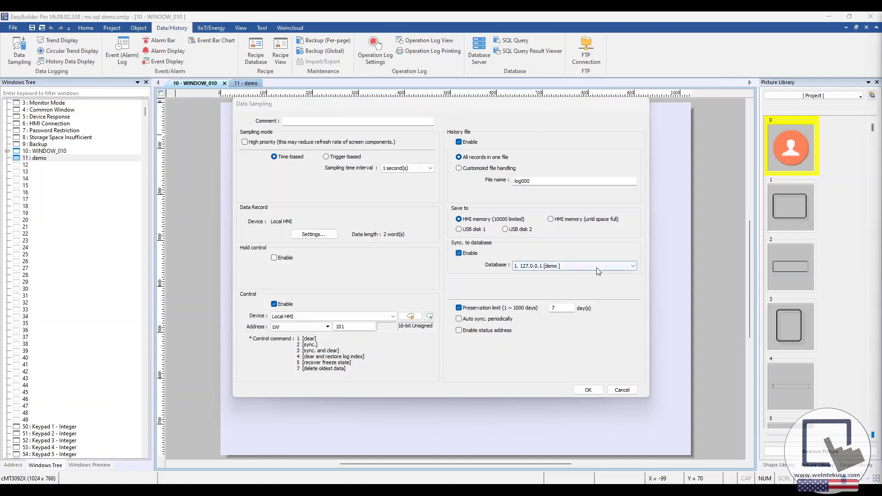
{"action": "left_click", "coordinate": [633, 265]}
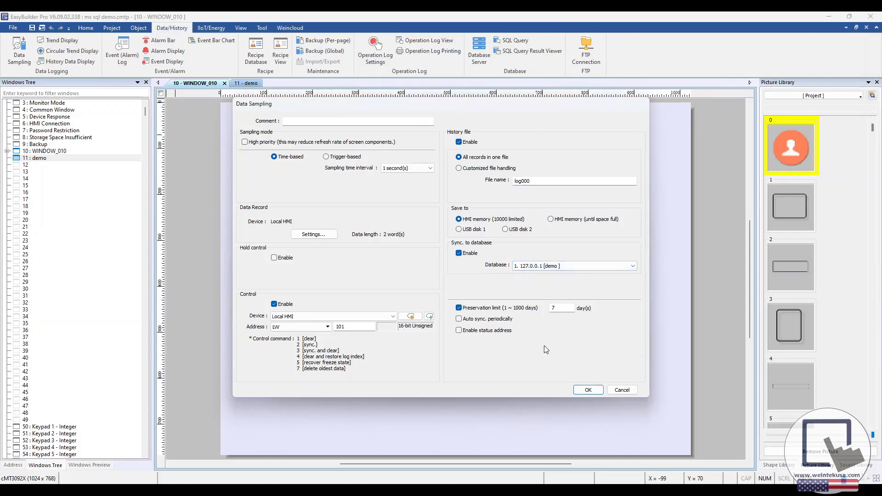
{"action": "left_click", "coordinate": [587, 389]}
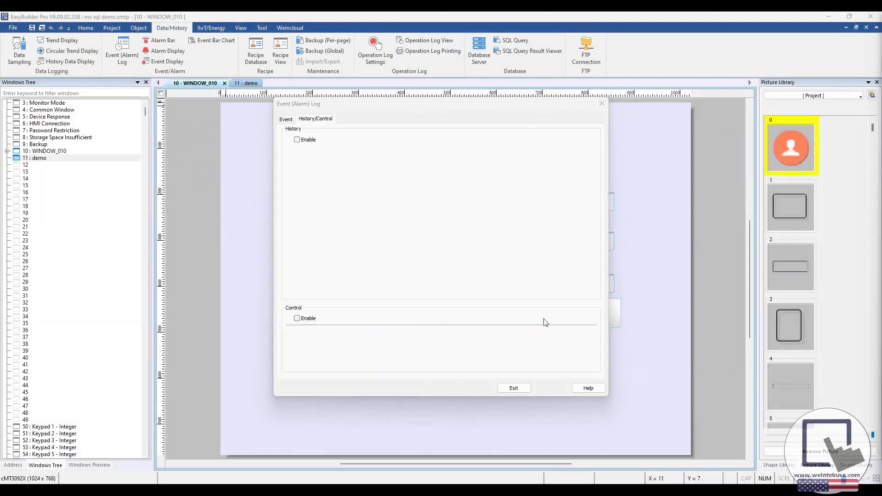
{"action": "mouse_move", "coordinate": [331, 139]}
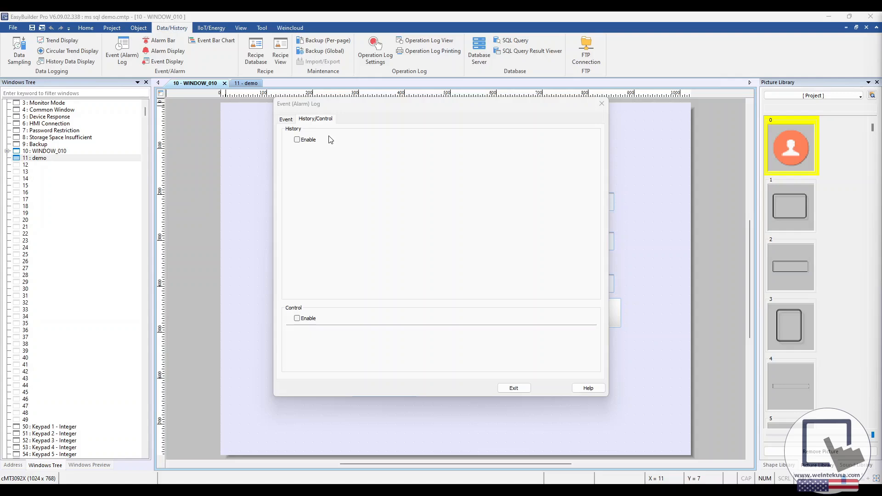
Step: Enable event log history and sync it to database 127.0.0.1 [demo]
{"action": "left_click", "coordinate": [297, 140]}
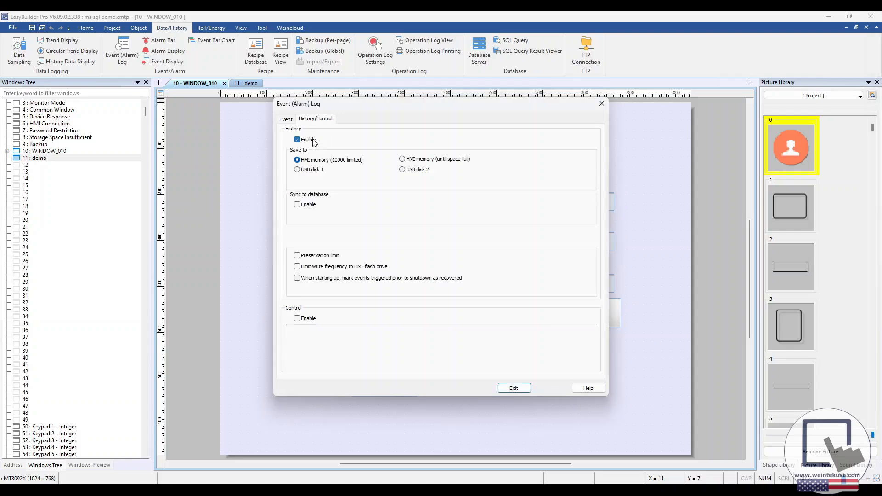
{"action": "left_click", "coordinate": [297, 204]}
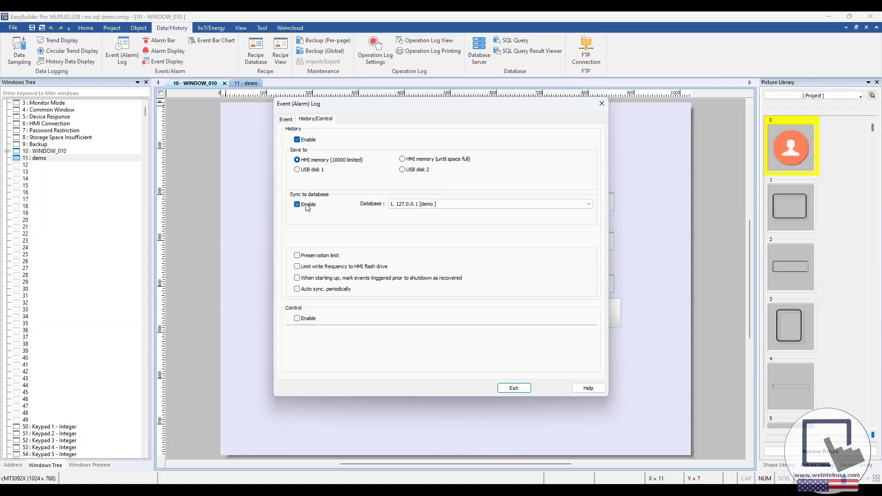
{"action": "left_click", "coordinate": [588, 204]}
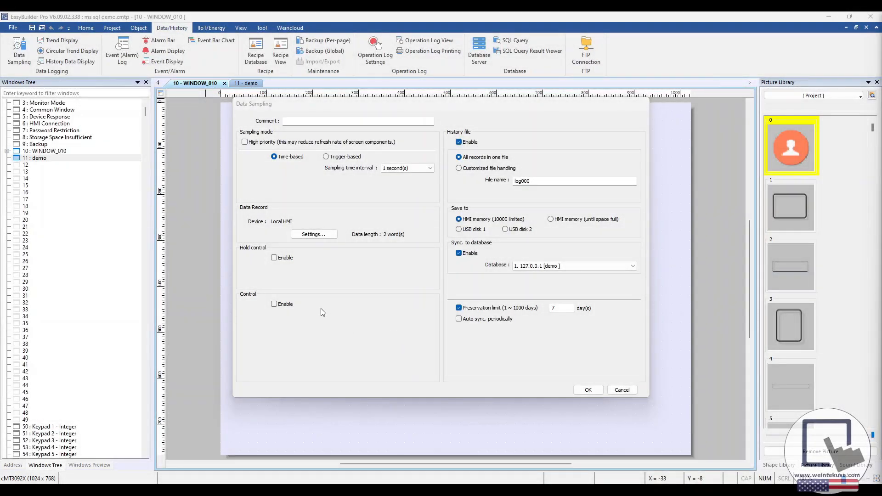
{"action": "mouse_move", "coordinate": [302, 310]}
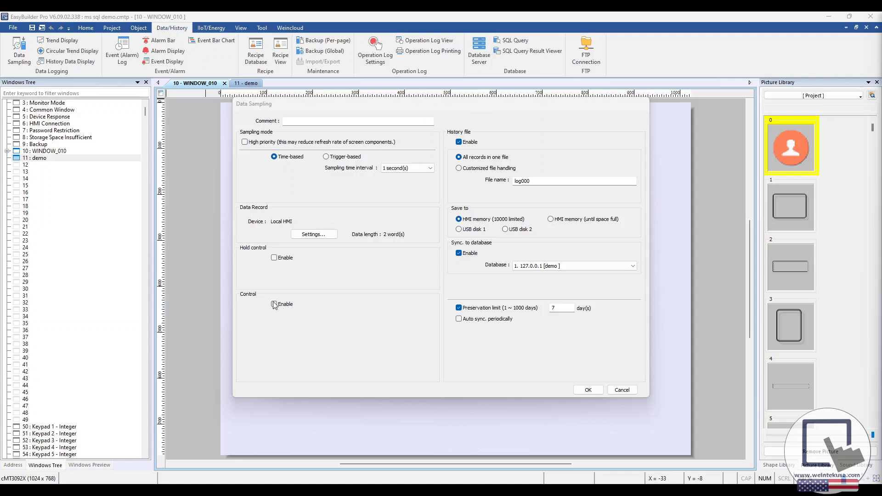
Step: Enable data sampling control at LW-101 and auto sync every 30 minutes
{"action": "left_click", "coordinate": [274, 304]}
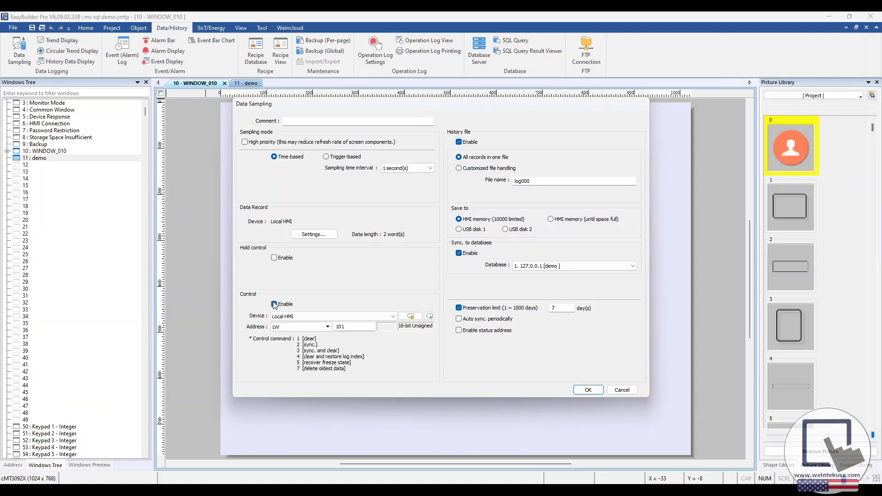
{"action": "left_click", "coordinate": [274, 304]}
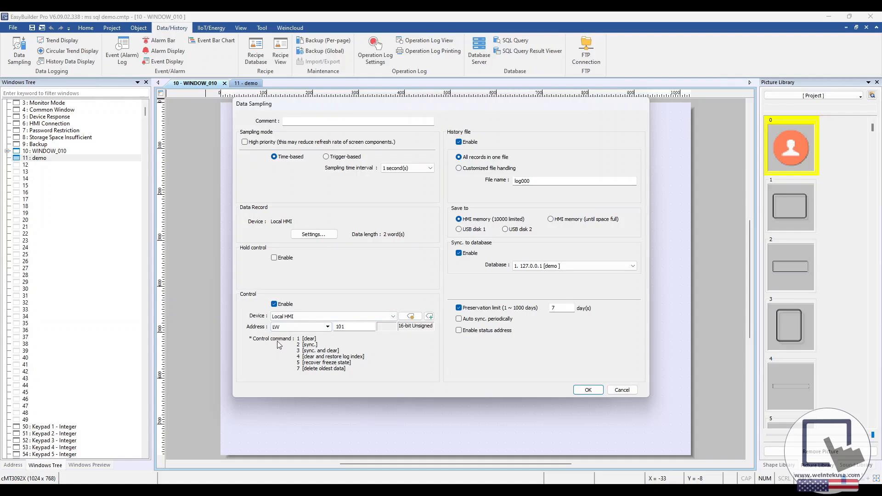
{"action": "mouse_move", "coordinate": [288, 346]}
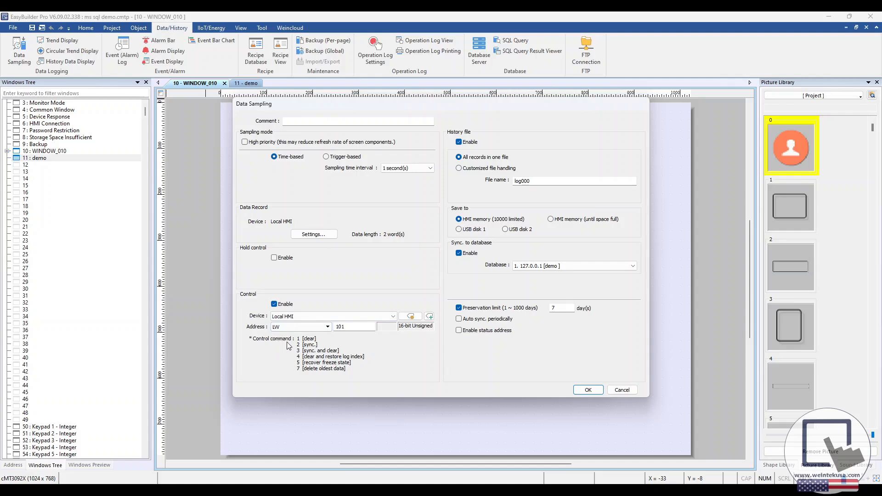
{"action": "mouse_move", "coordinate": [414, 347]}
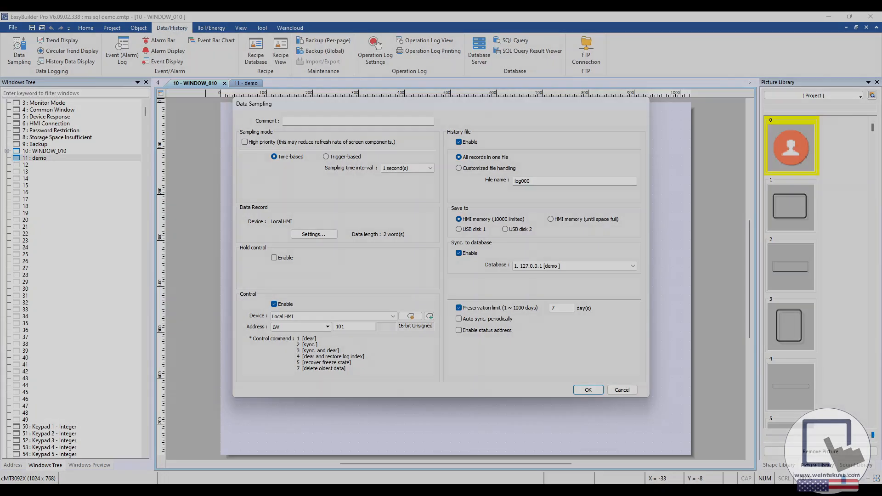
{"action": "left_click", "coordinate": [258, 83]}
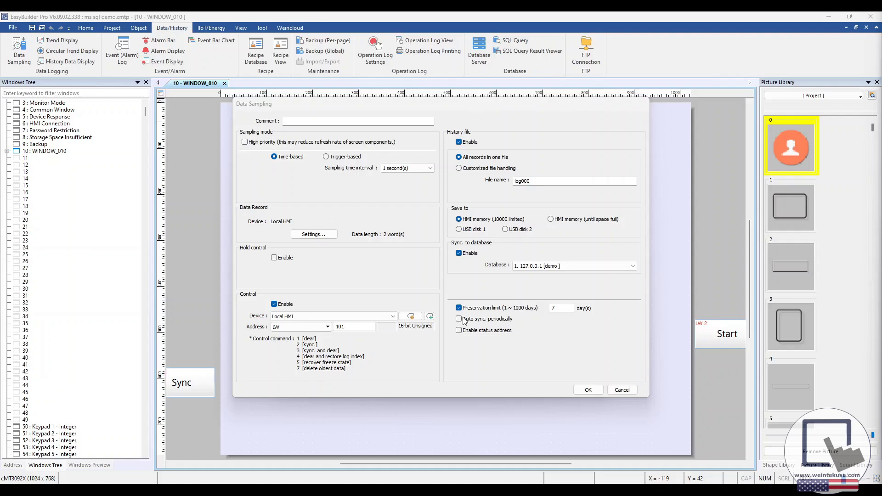
{"action": "left_click", "coordinate": [459, 319]}
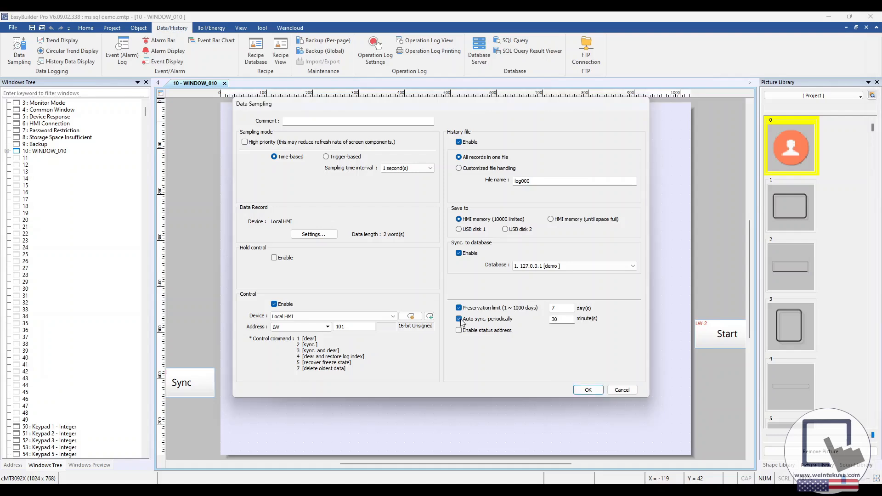
{"action": "triple_click", "coordinate": [557, 318]}
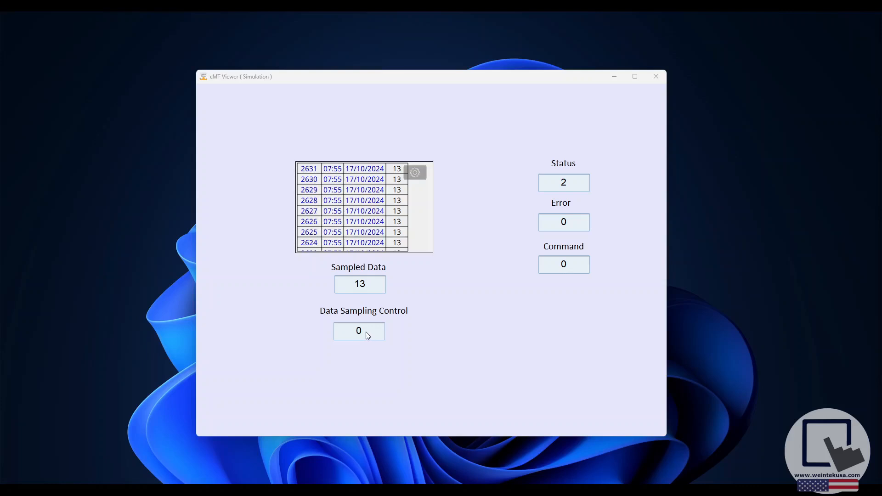
Step: Enter a data sampling control command so the simulation logs value 13
{"action": "left_click", "coordinate": [359, 329]}
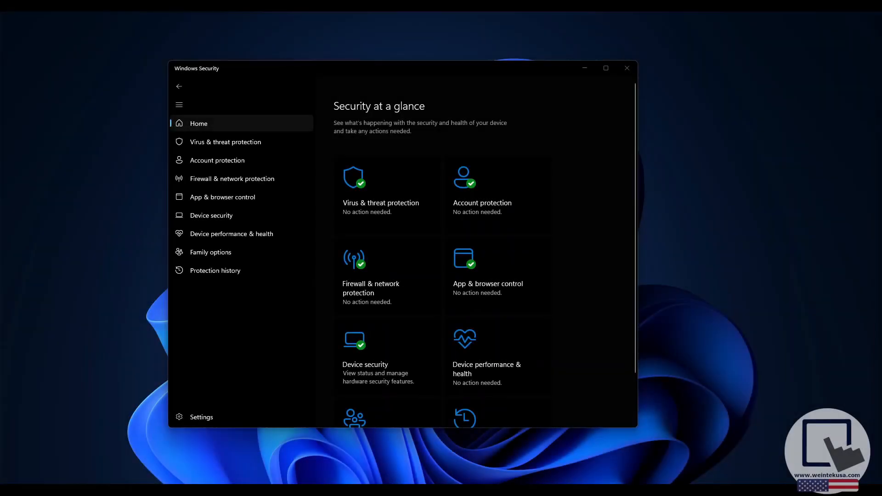
{"action": "mouse_move", "coordinate": [643, 312]}
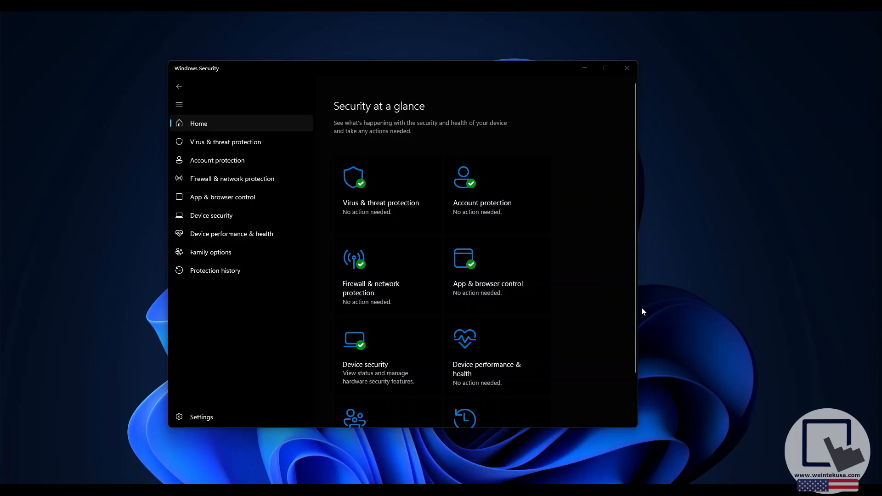
{"action": "mouse_move", "coordinate": [634, 305]}
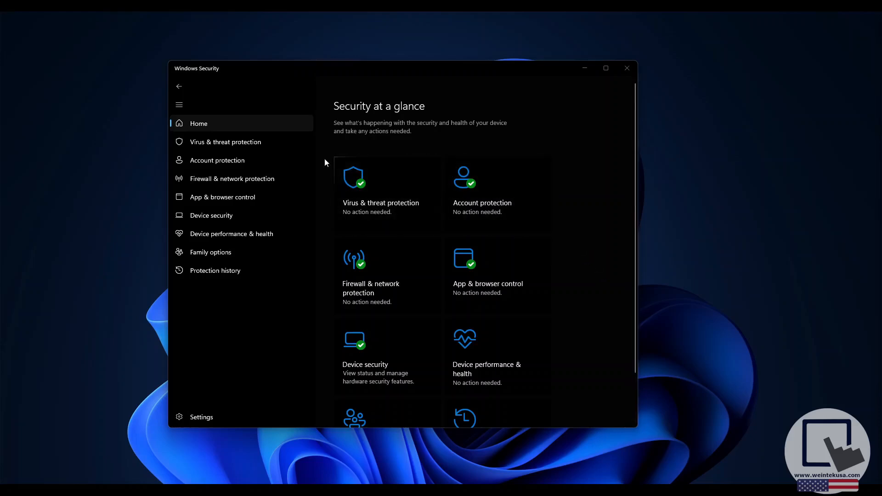
{"action": "mouse_move", "coordinate": [284, 182]}
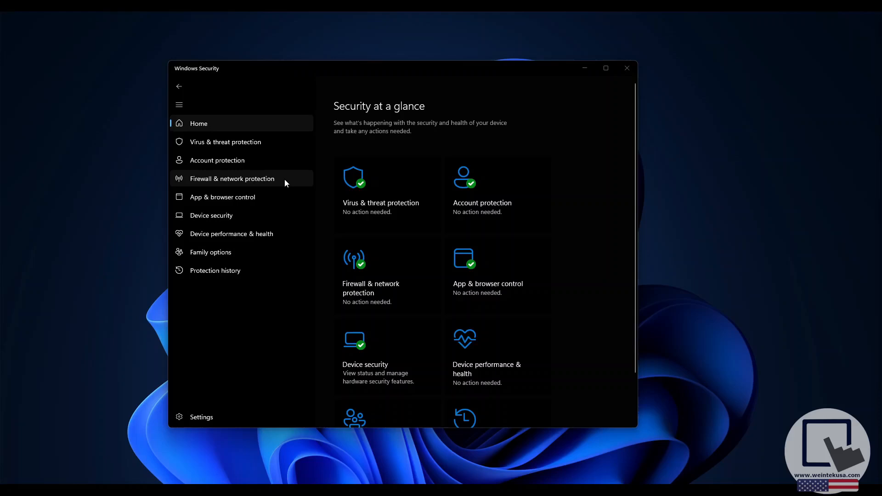
{"action": "mouse_move", "coordinate": [266, 184]}
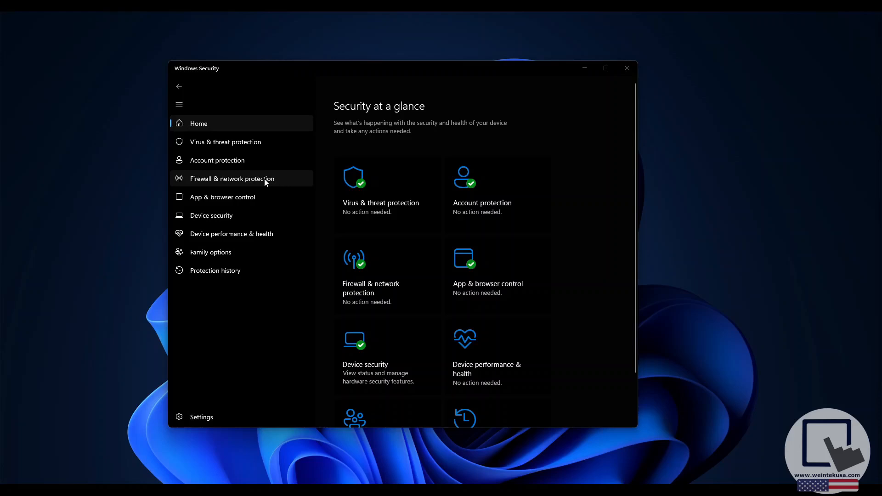
Step: Reach Windows Defender Firewall with Advanced Security via Firewall & network protection
{"action": "left_click", "coordinate": [232, 179]}
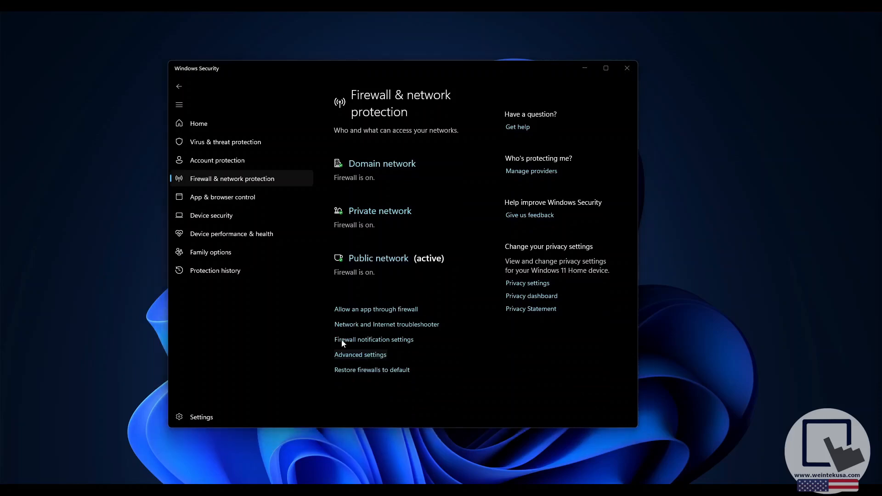
{"action": "left_click", "coordinate": [360, 355]}
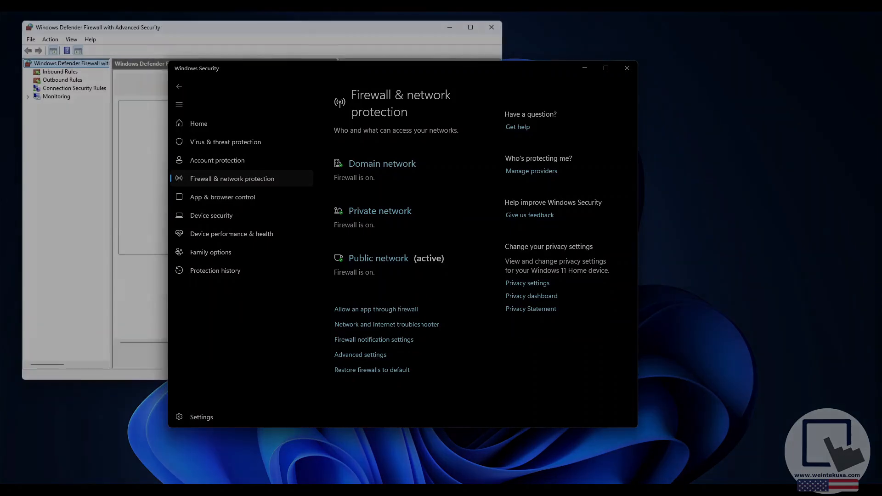
{"action": "left_click", "coordinate": [626, 68]}
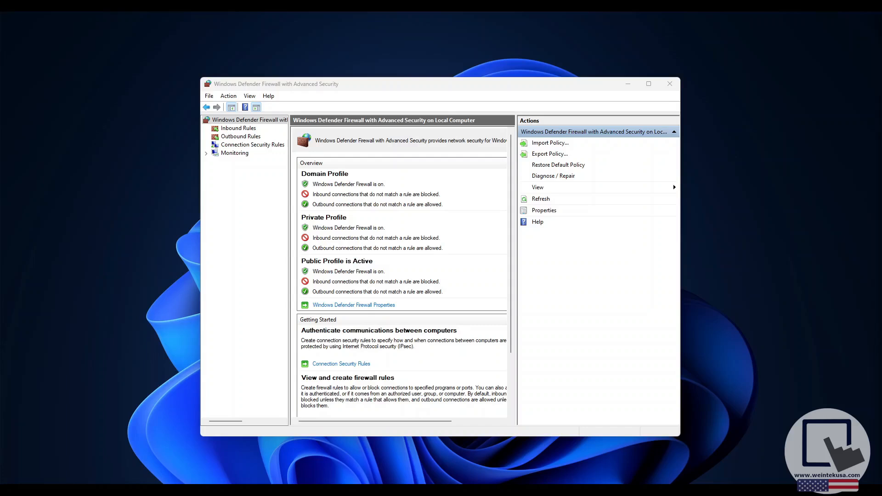
Step: Start a new inbound firewall rule of type Port
{"action": "left_click", "coordinate": [237, 128]}
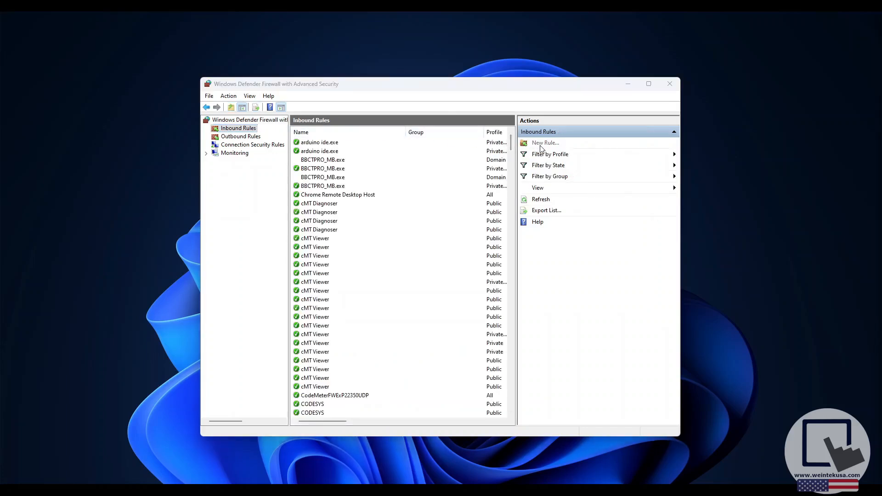
{"action": "left_click", "coordinate": [545, 142]}
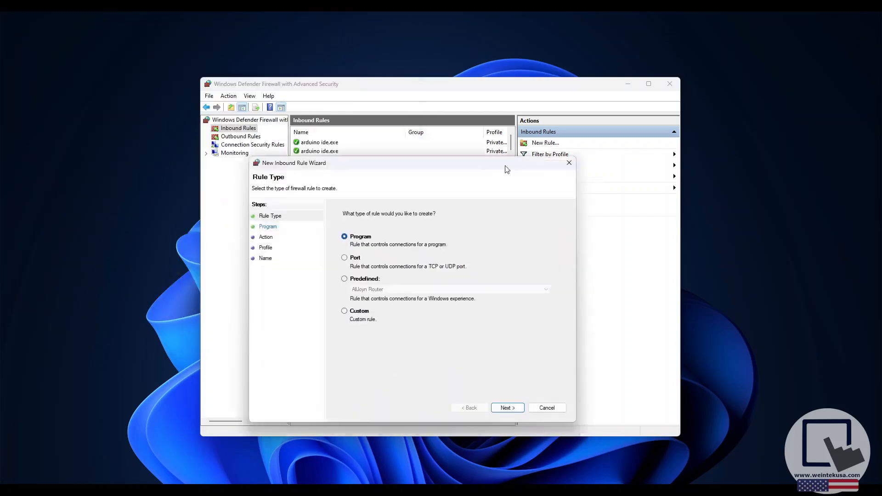
{"action": "left_click", "coordinate": [345, 257]}
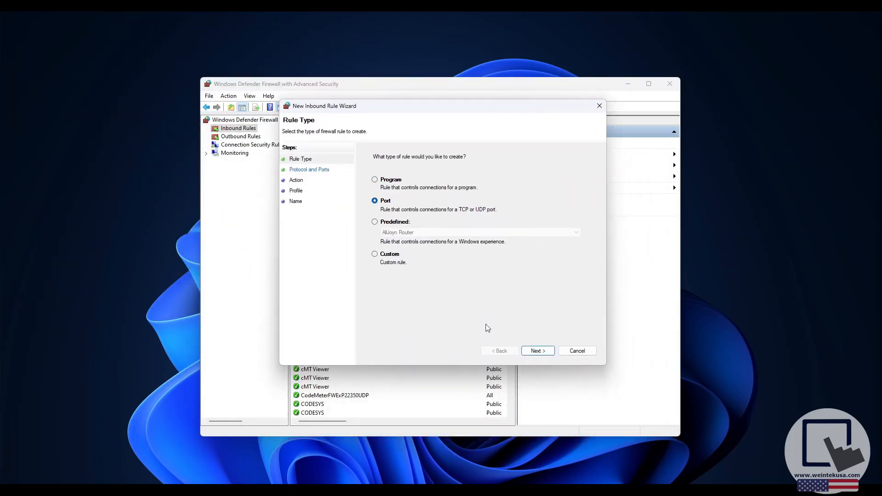
{"action": "left_click", "coordinate": [537, 350]}
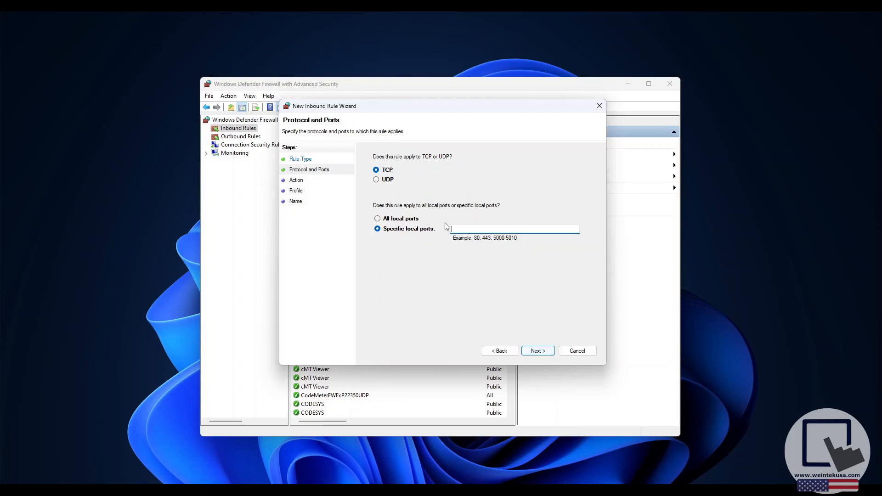
{"action": "mouse_move", "coordinate": [469, 277]}
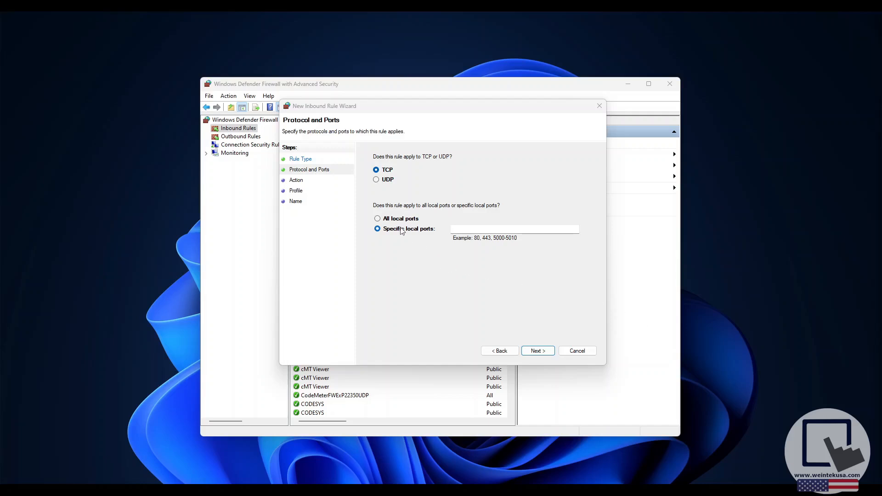
{"action": "mouse_move", "coordinate": [488, 226]}
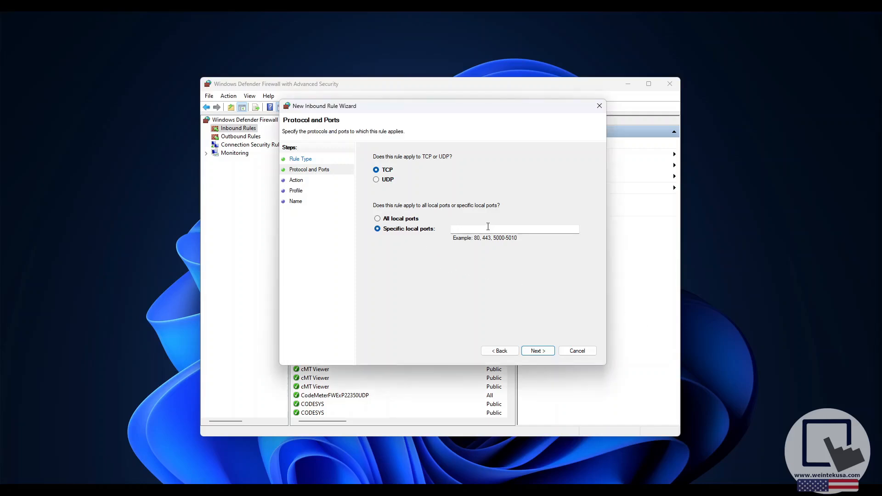
Step: Allow TCP port 1433 on Domain, Private and Public profiles, reaching the Name page
{"action": "type", "text": "1433"}
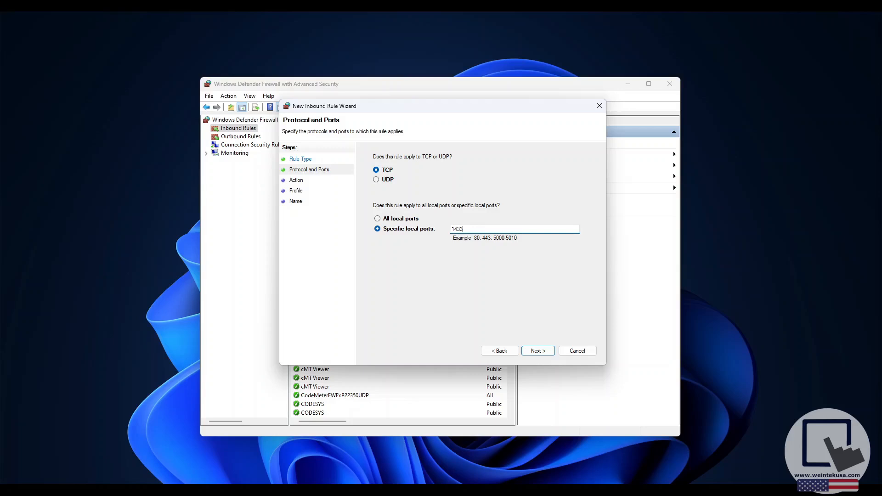
{"action": "mouse_move", "coordinate": [538, 350]}
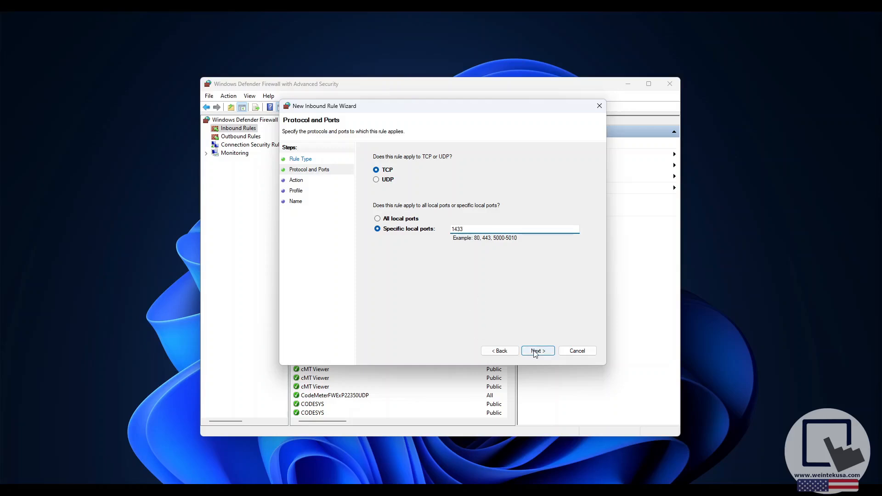
{"action": "left_click", "coordinate": [536, 350]}
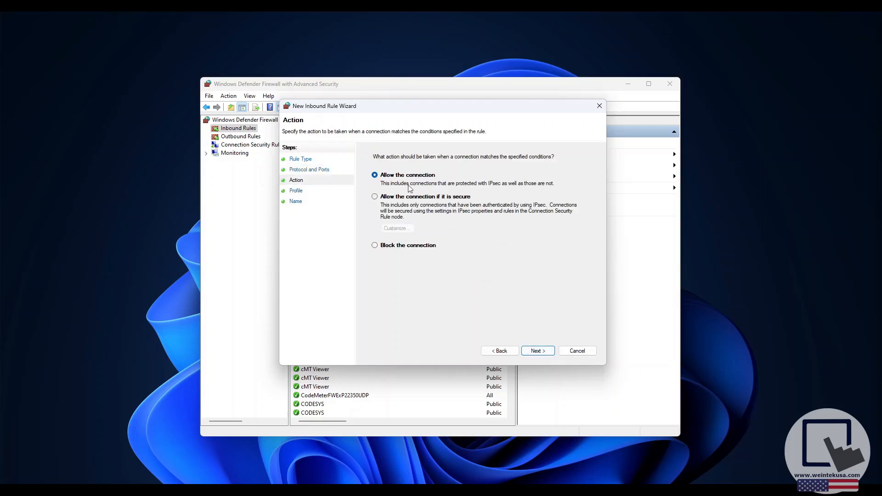
{"action": "mouse_move", "coordinate": [518, 345]}
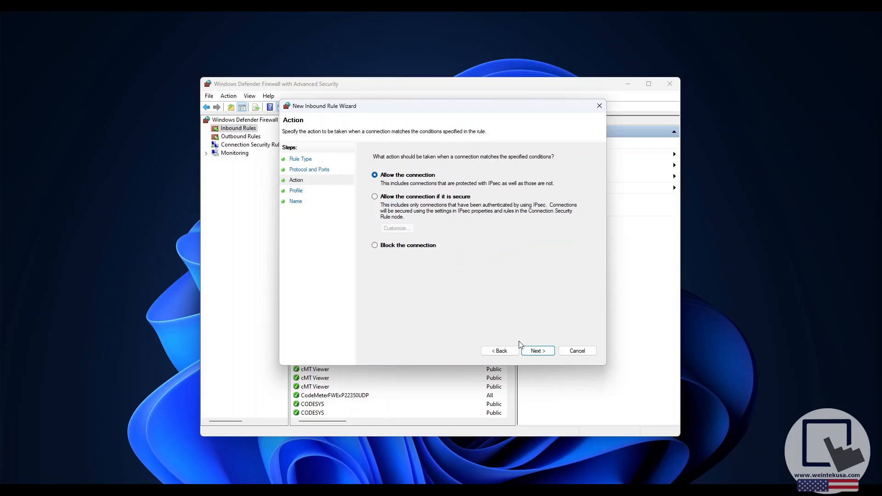
{"action": "left_click", "coordinate": [537, 350]}
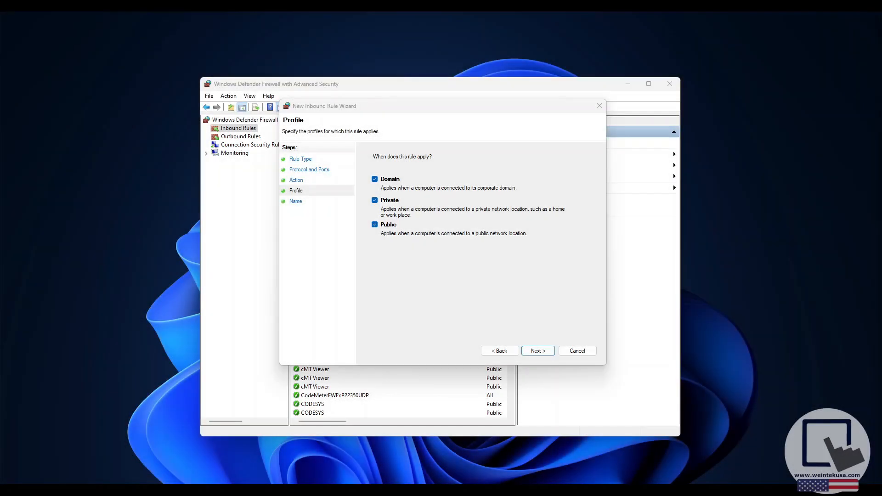
{"action": "mouse_move", "coordinate": [706, 387]}
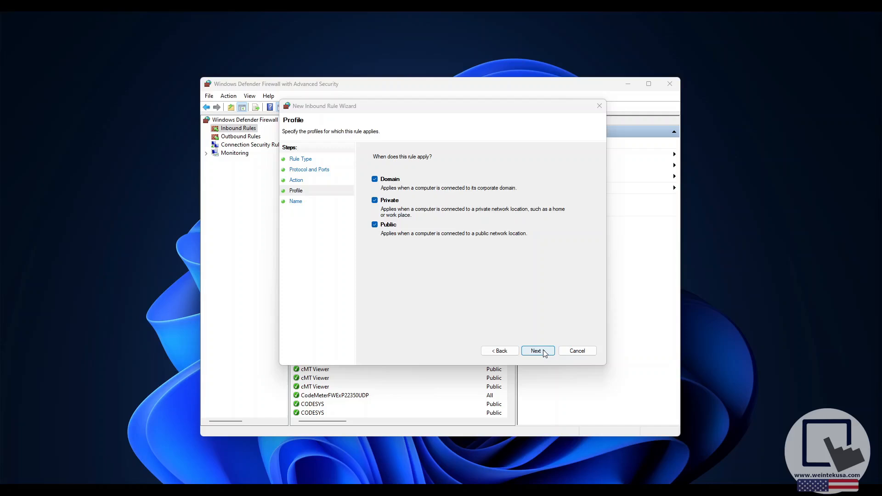
{"action": "left_click", "coordinate": [536, 350]}
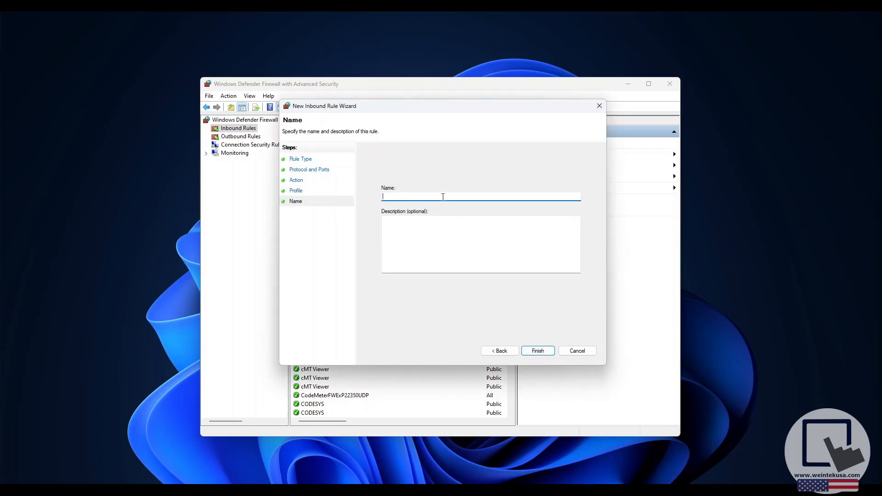